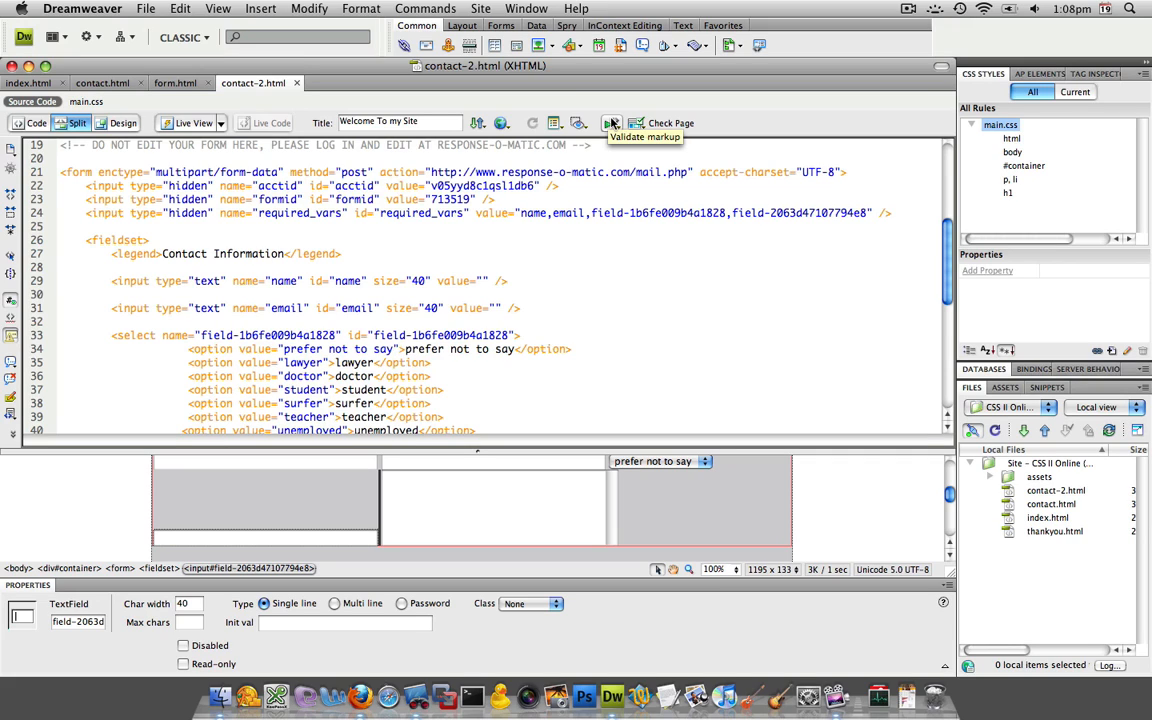
mouse_move(612, 124)
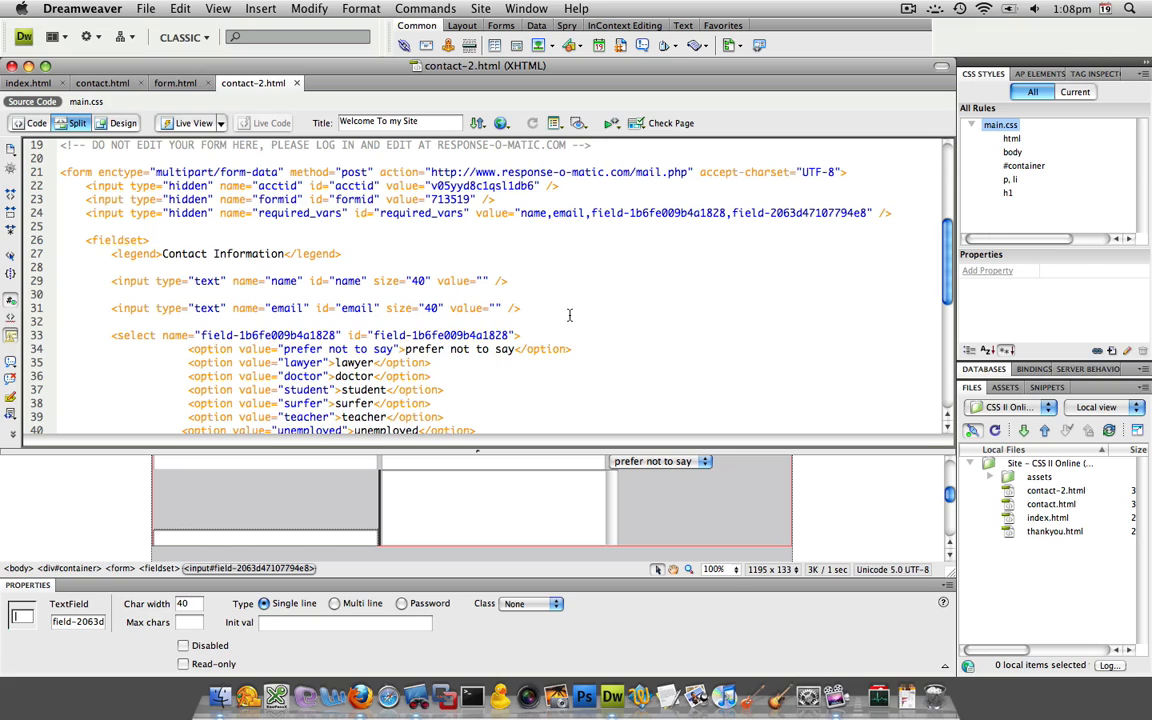
Step: In Code view, place the insertion point after the legend line above the name input
left_click(34, 124)
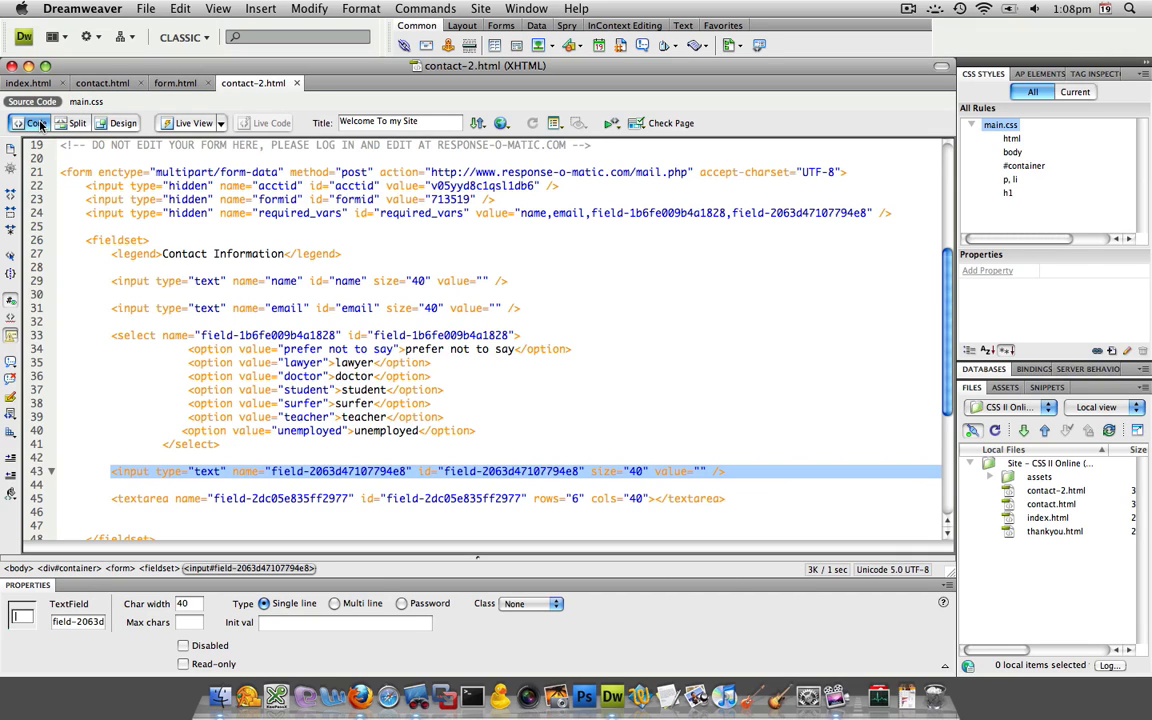
left_click(264, 308)
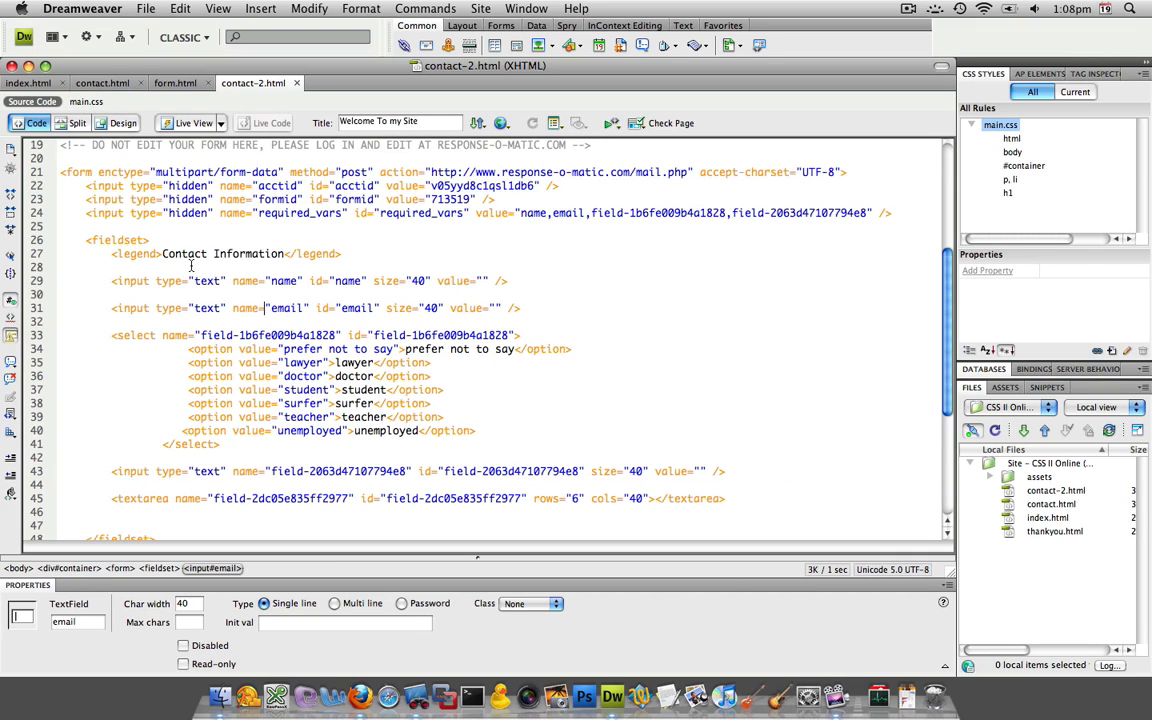
scroll("down", 3)
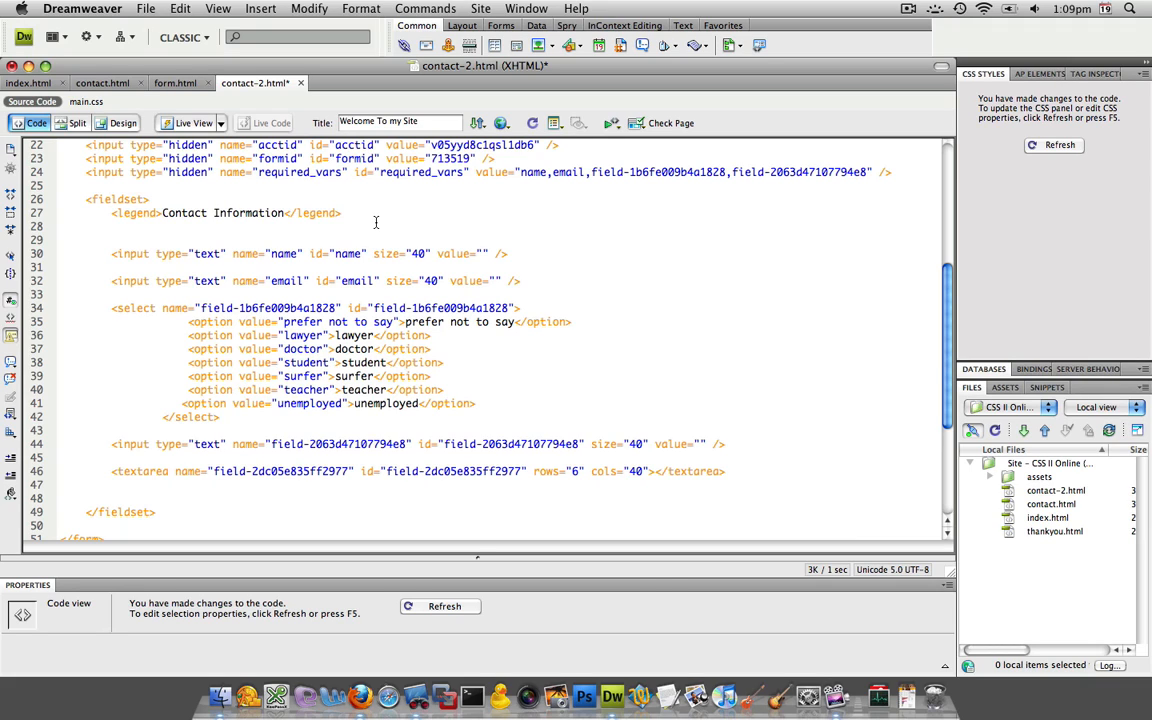
left_click(112, 240)
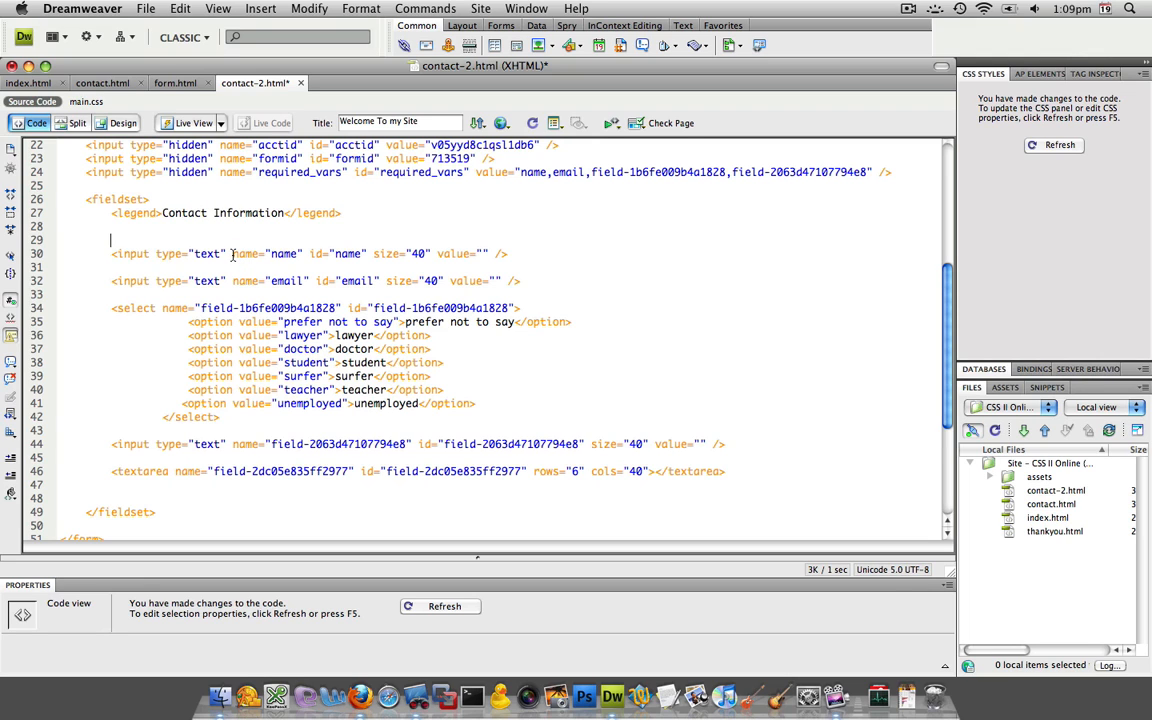
left_click(124, 124)
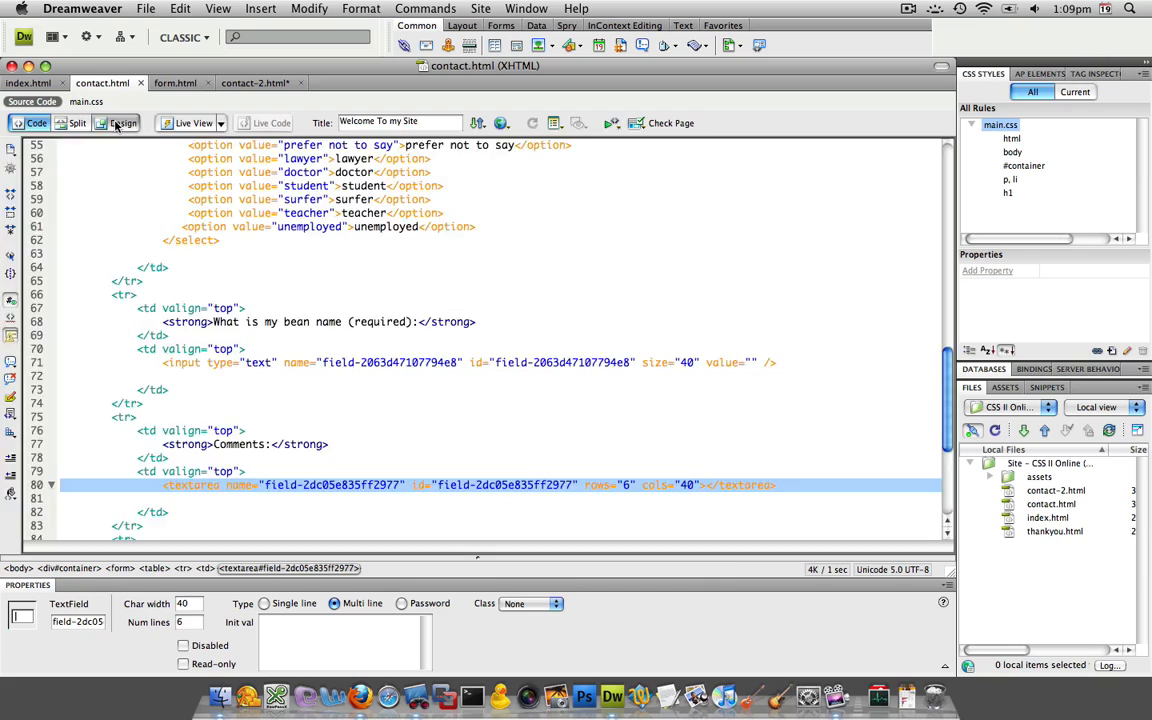
left_click(124, 124)
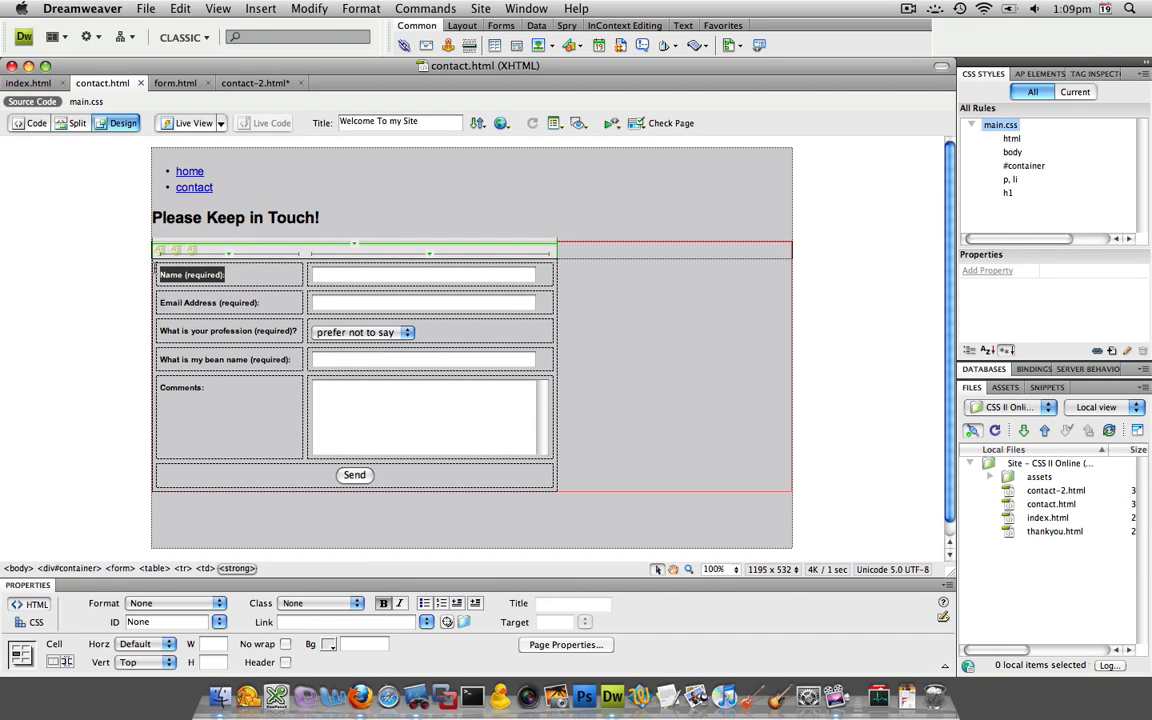
left_click(424, 274)
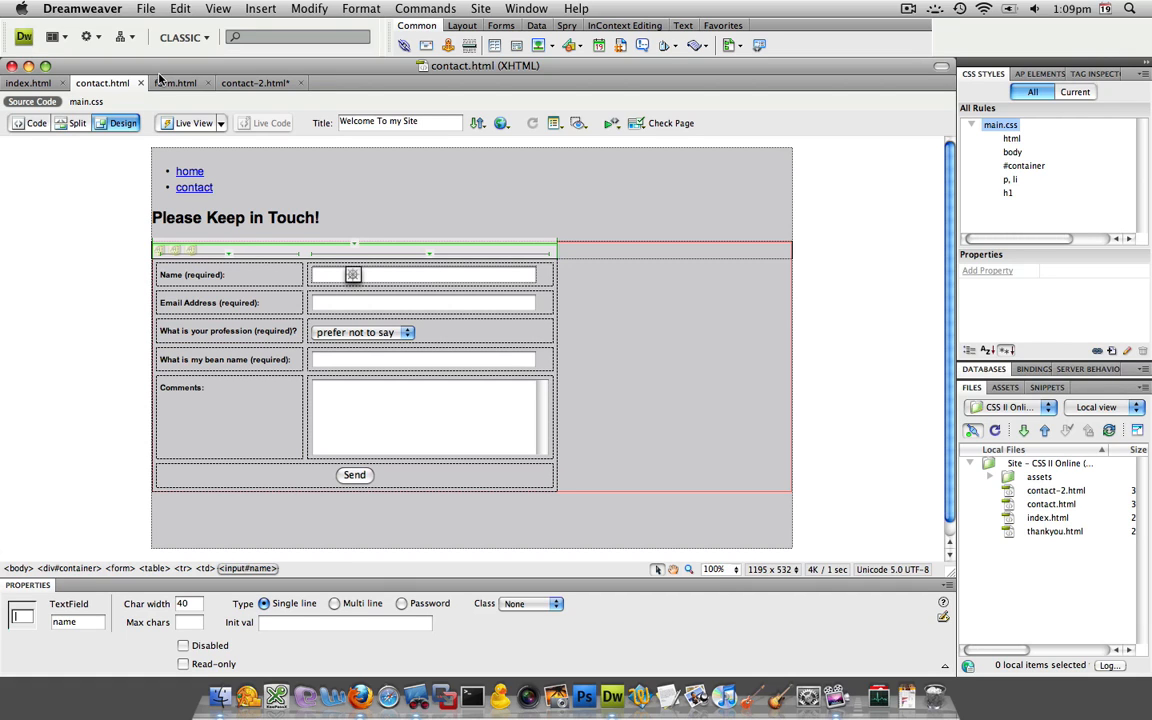
left_click(36, 124)
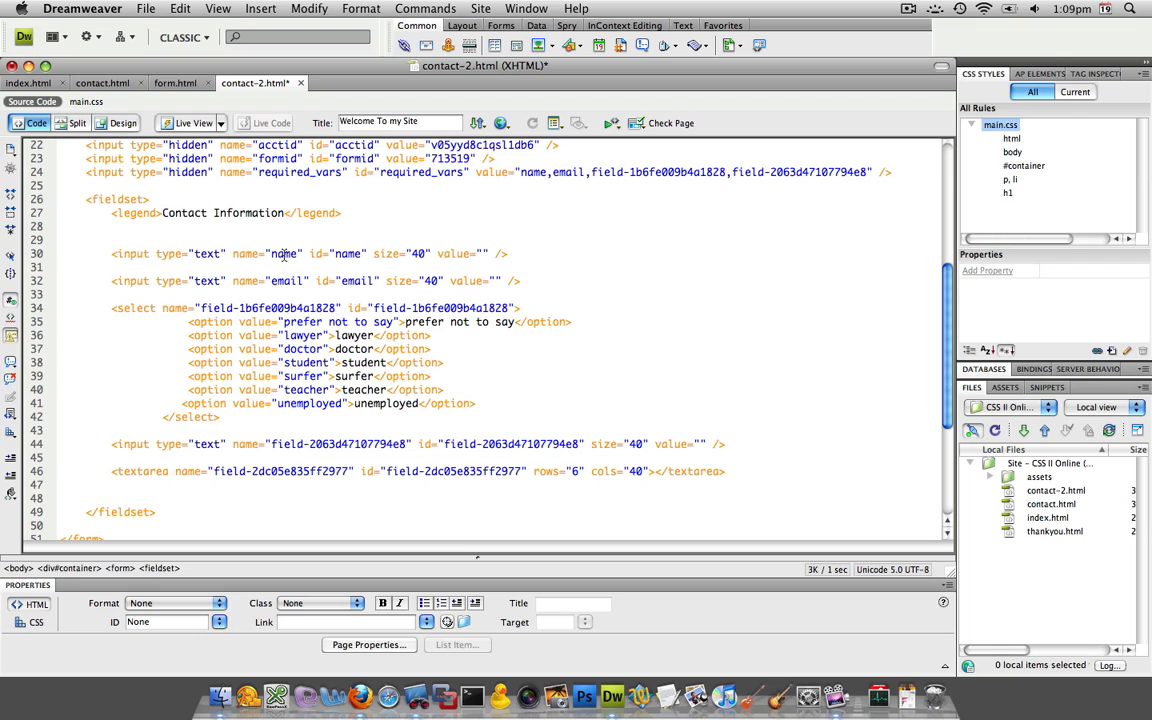
Step: Start a <label for="name"> opening tag above the name input
type("<ld")
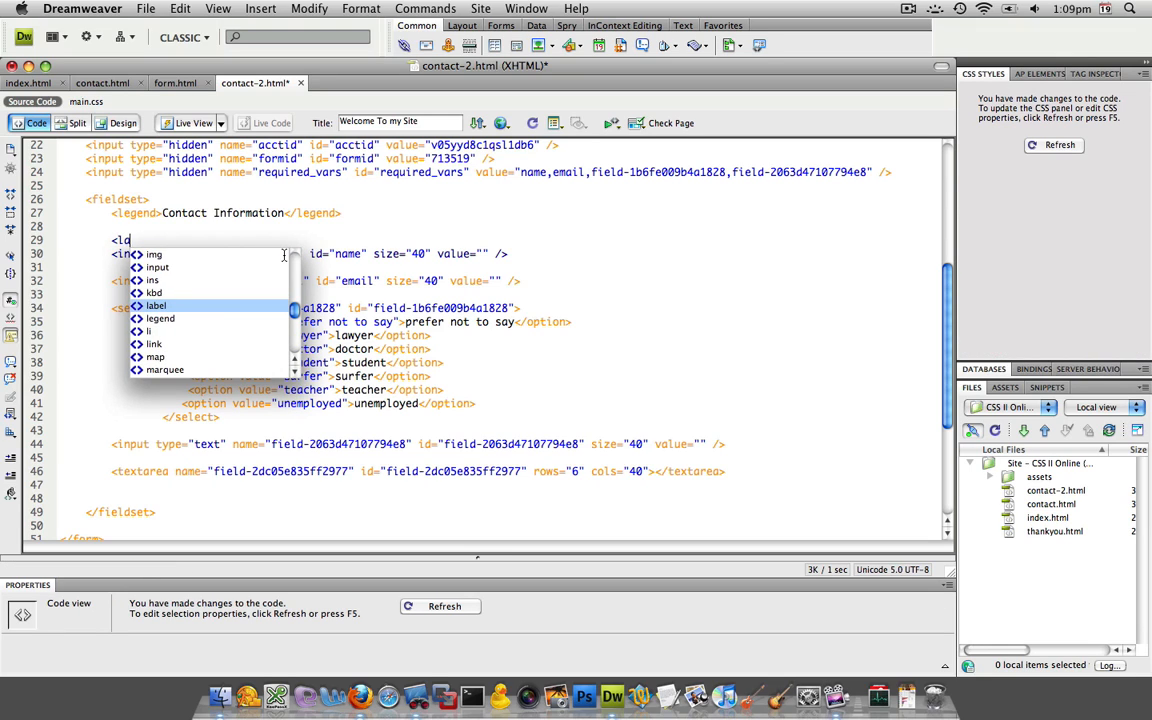
left_click(156, 304)
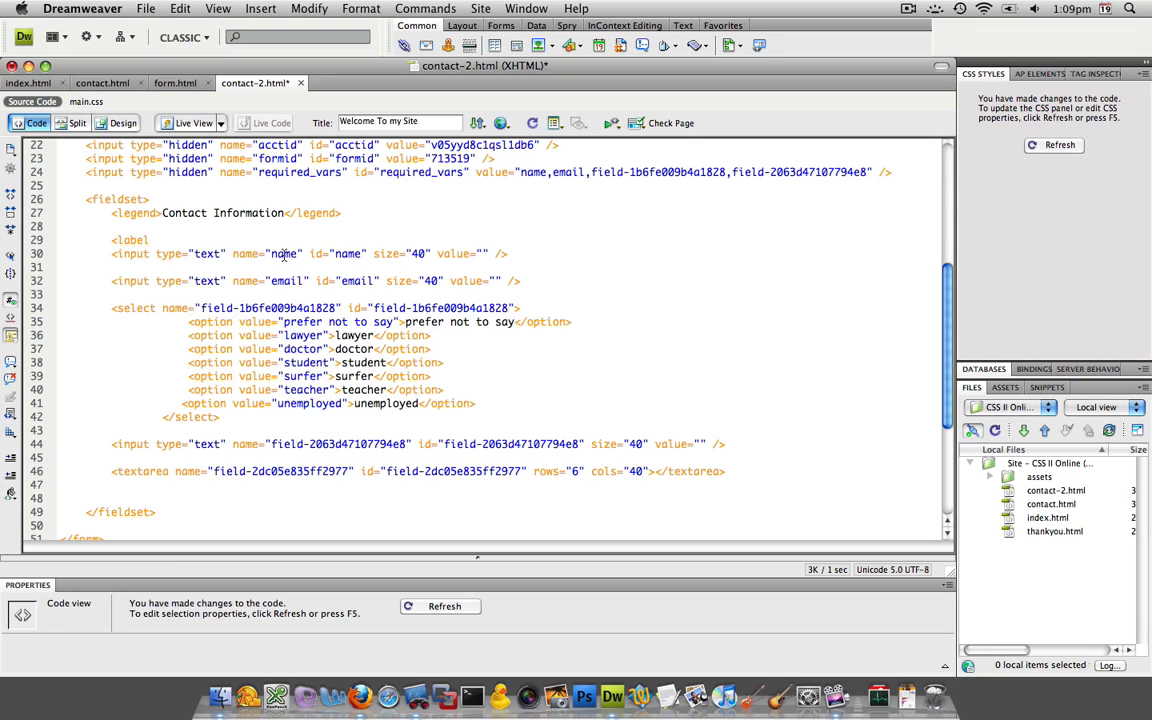
type("for=\"")
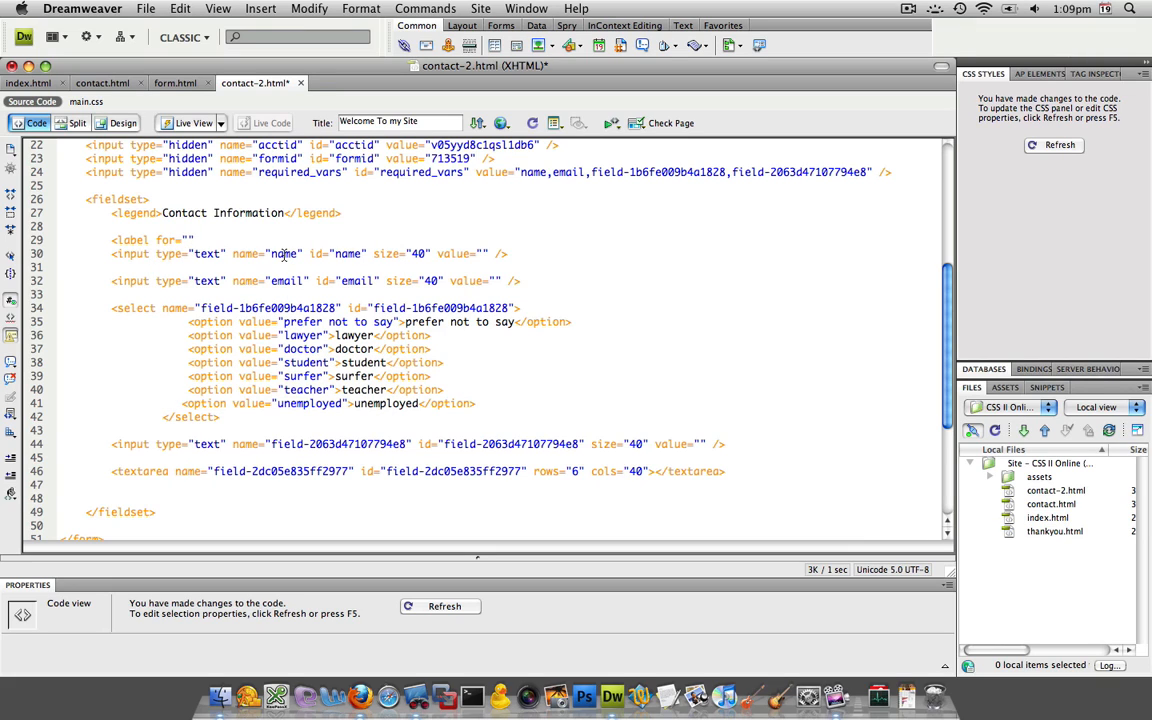
type("name")
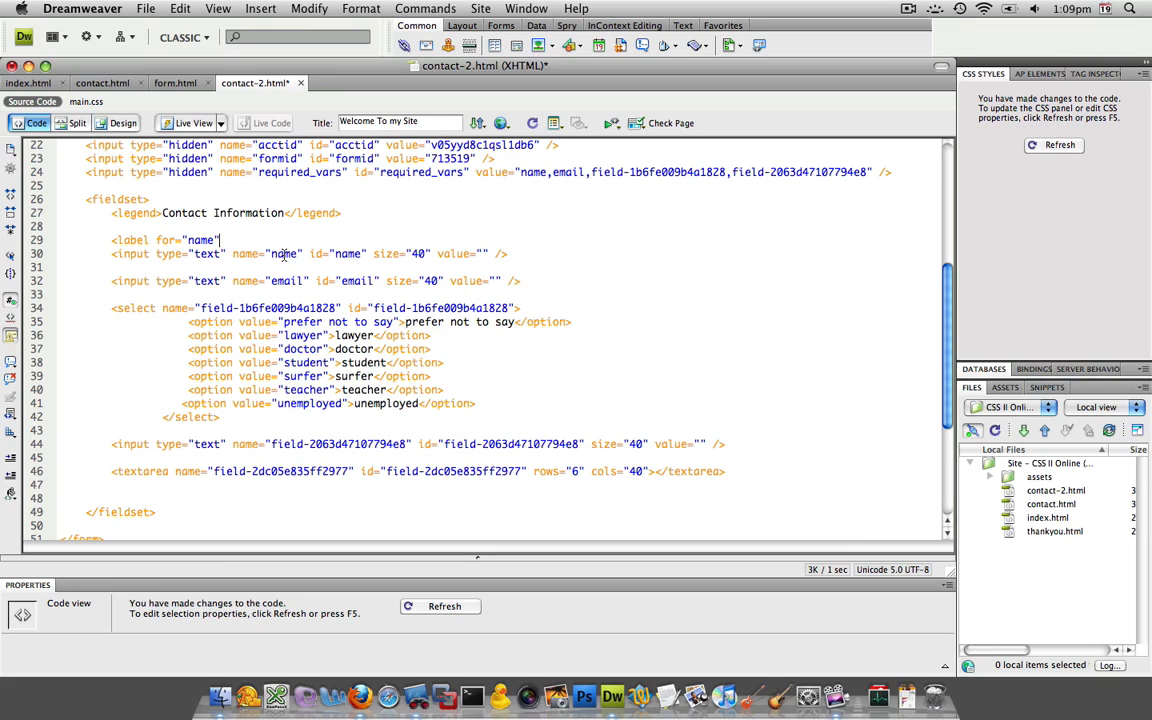
type(">")
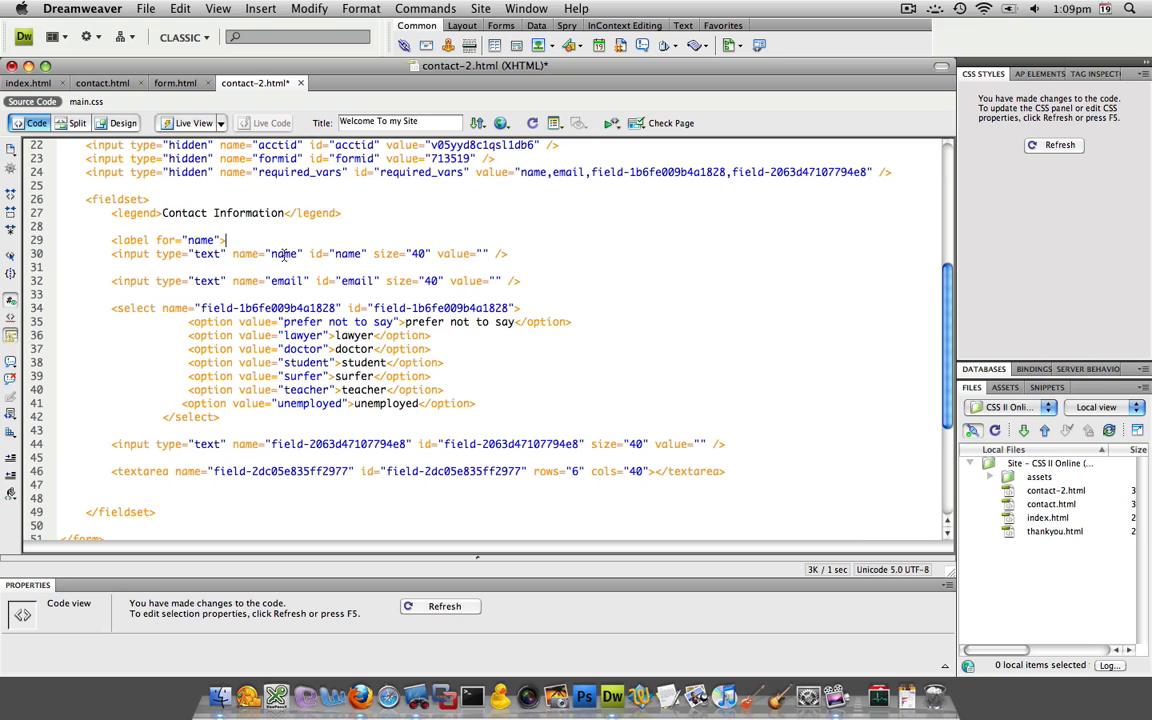
left_click(224, 240)
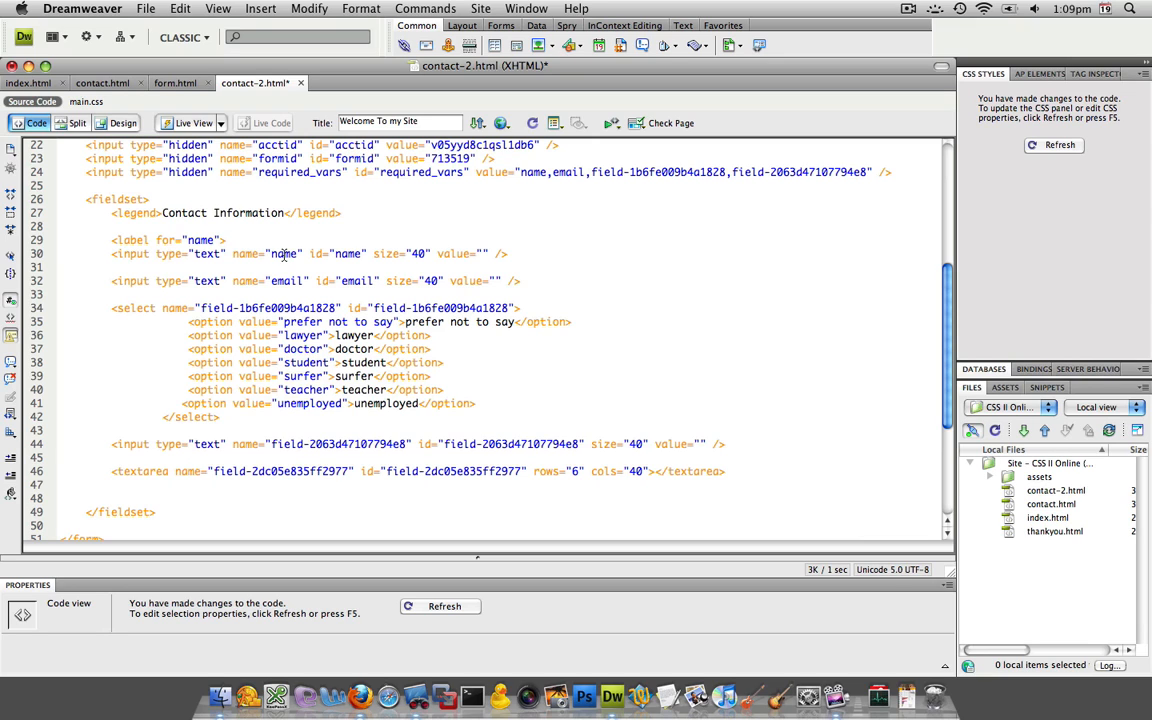
mouse_move(188, 100)
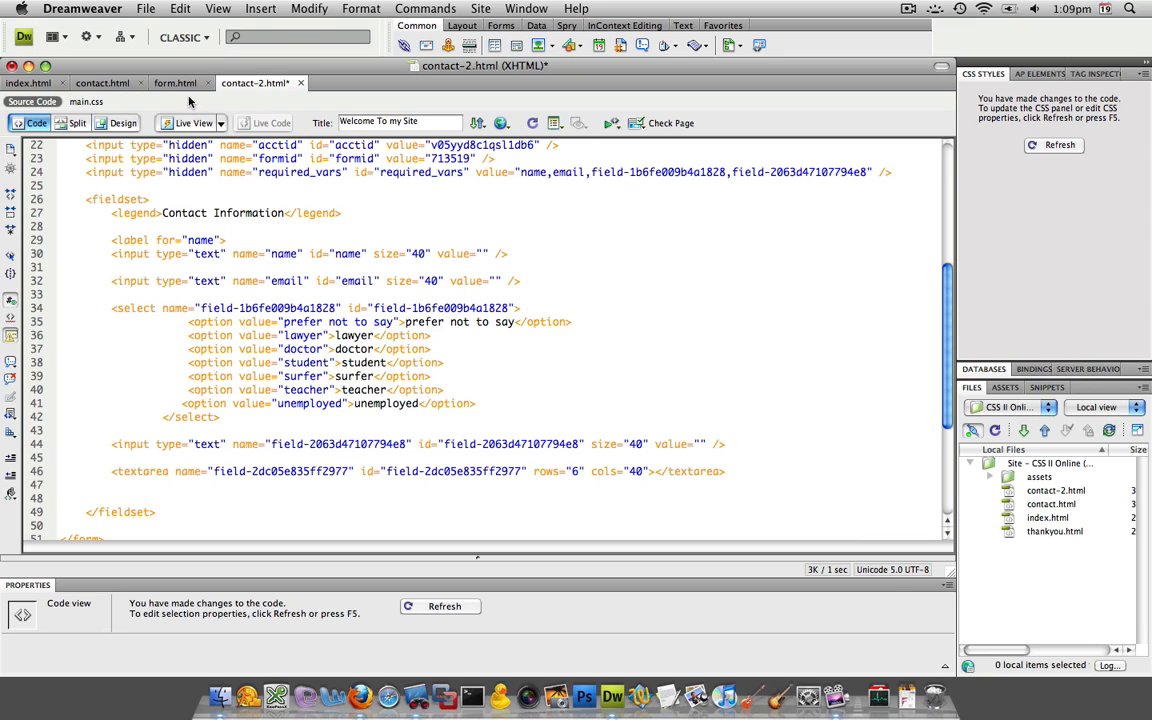
Step: Show form.html's labelled form code for reference
left_click(176, 84)
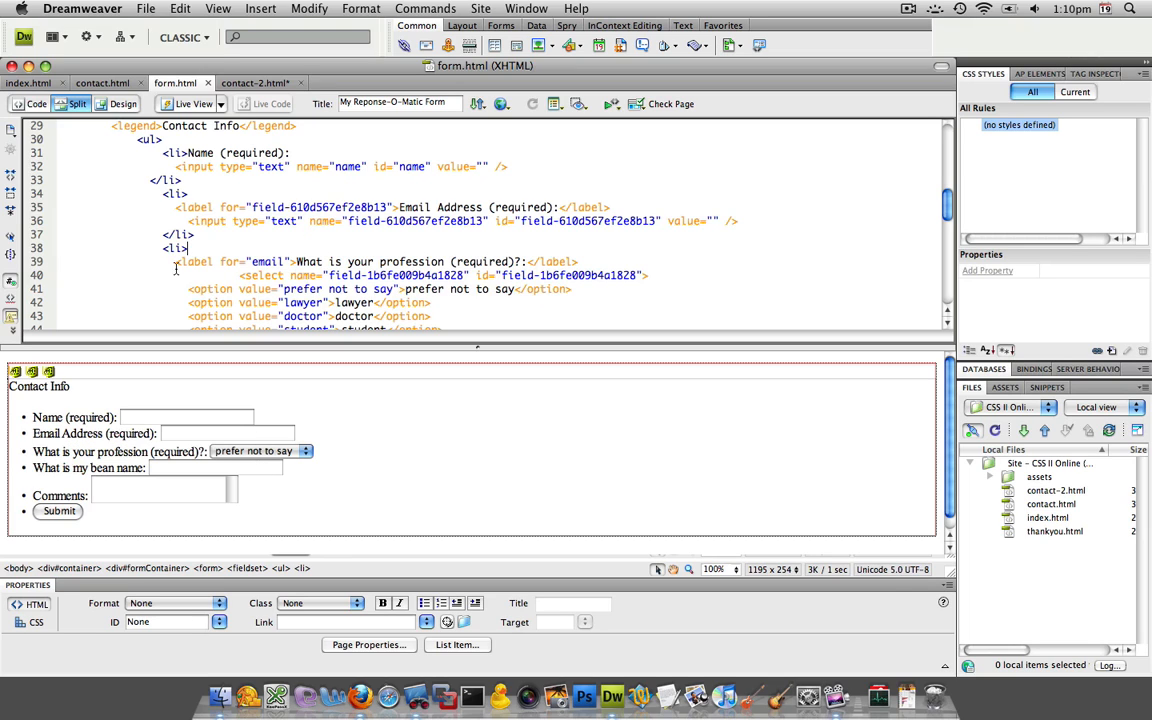
Step: Back in contact-2.html, complete the label text as Name (required): and select the name attribute
left_click(430, 260)
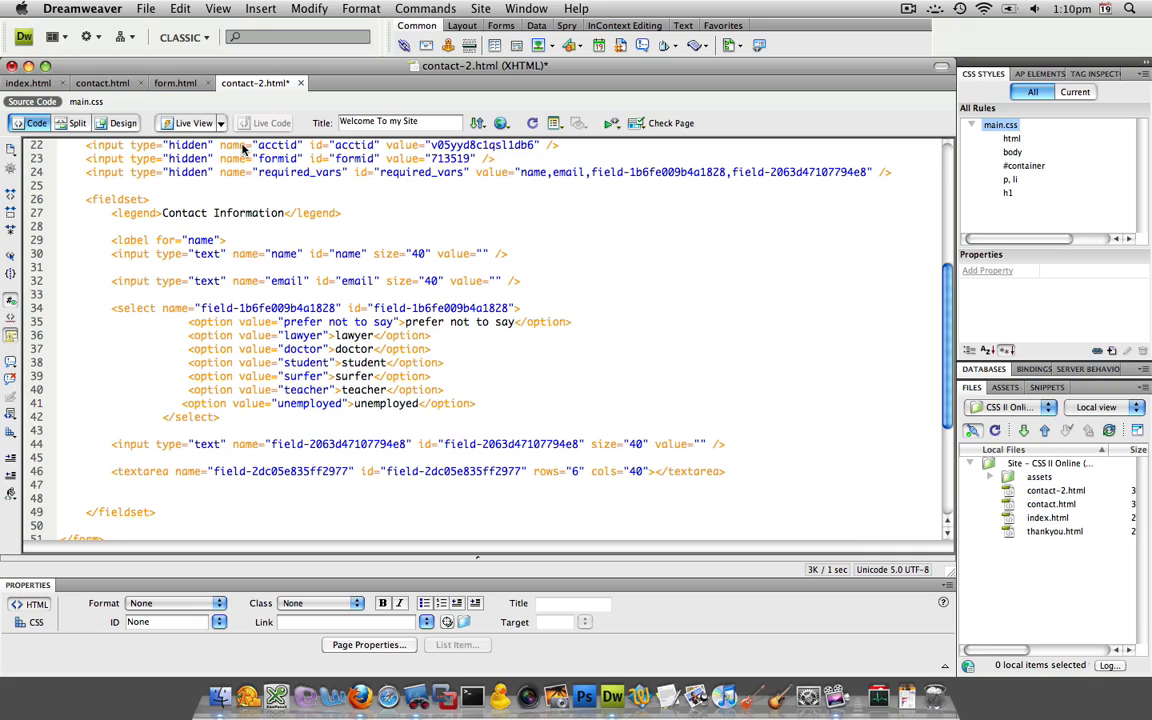
type("Name")
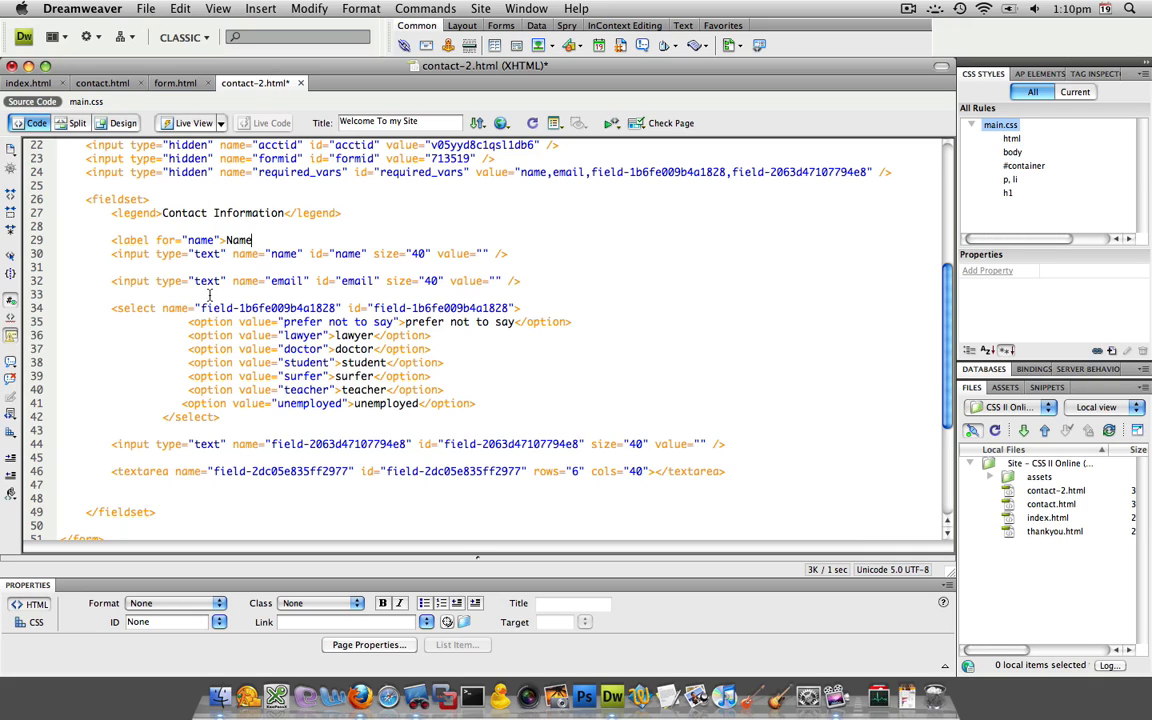
type("(required):</label>")
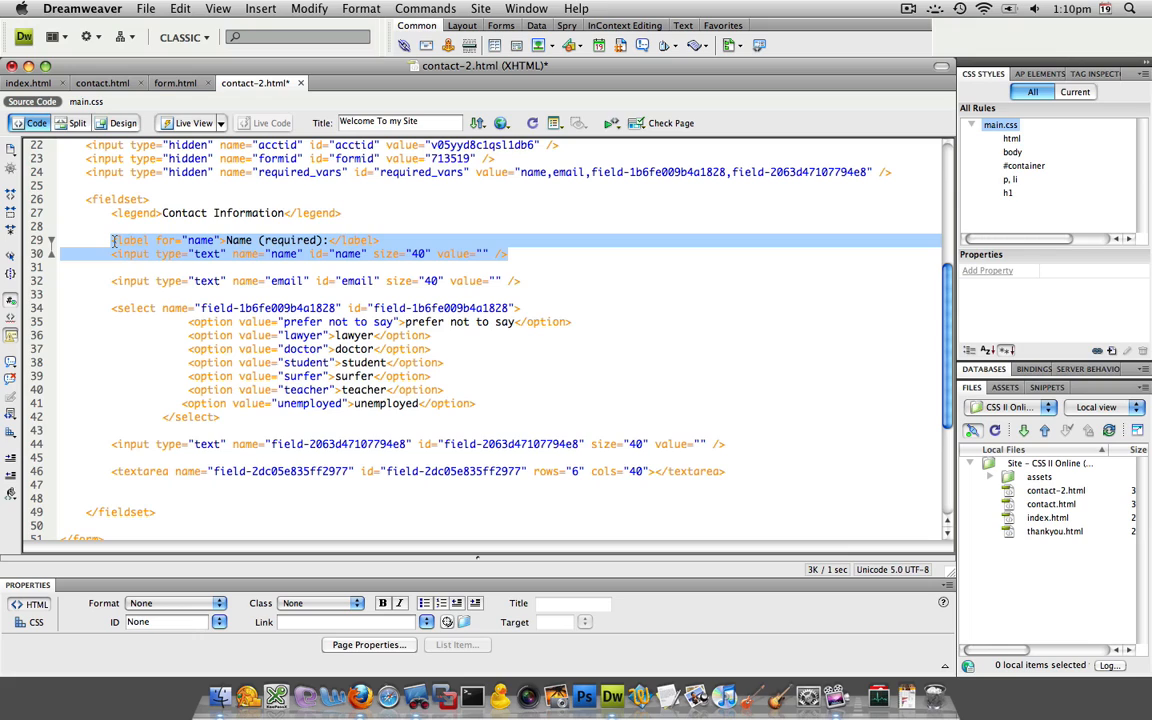
mouse_move(150, 260)
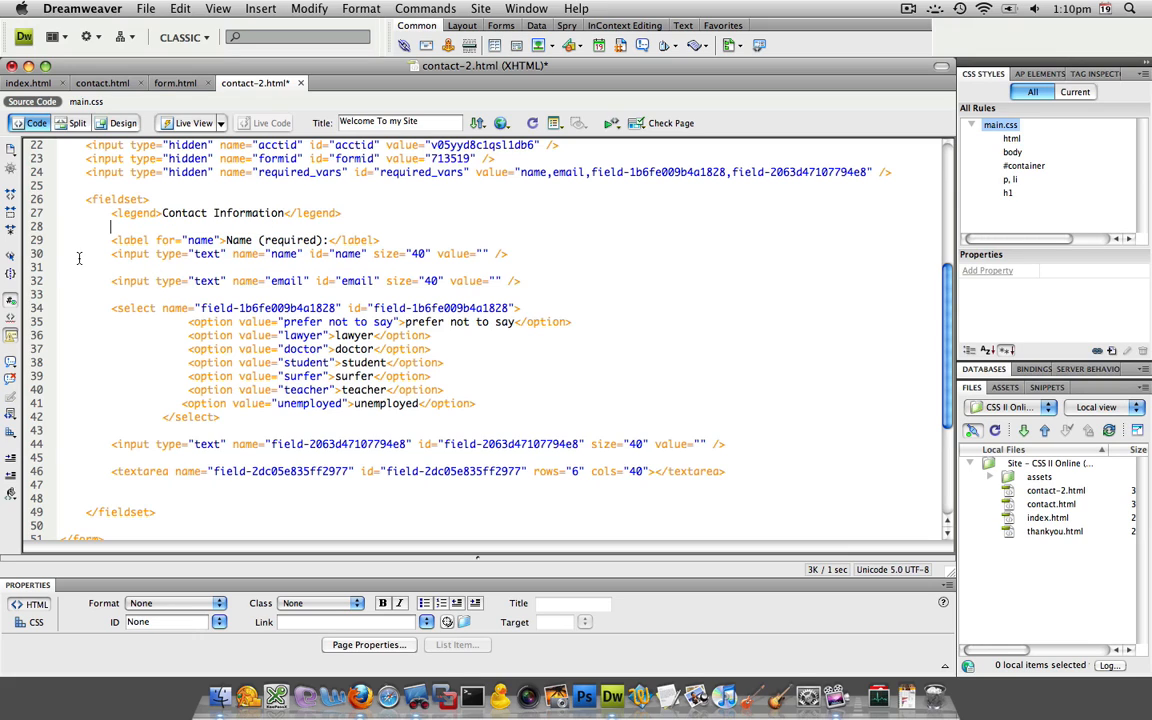
double_click(268, 252)
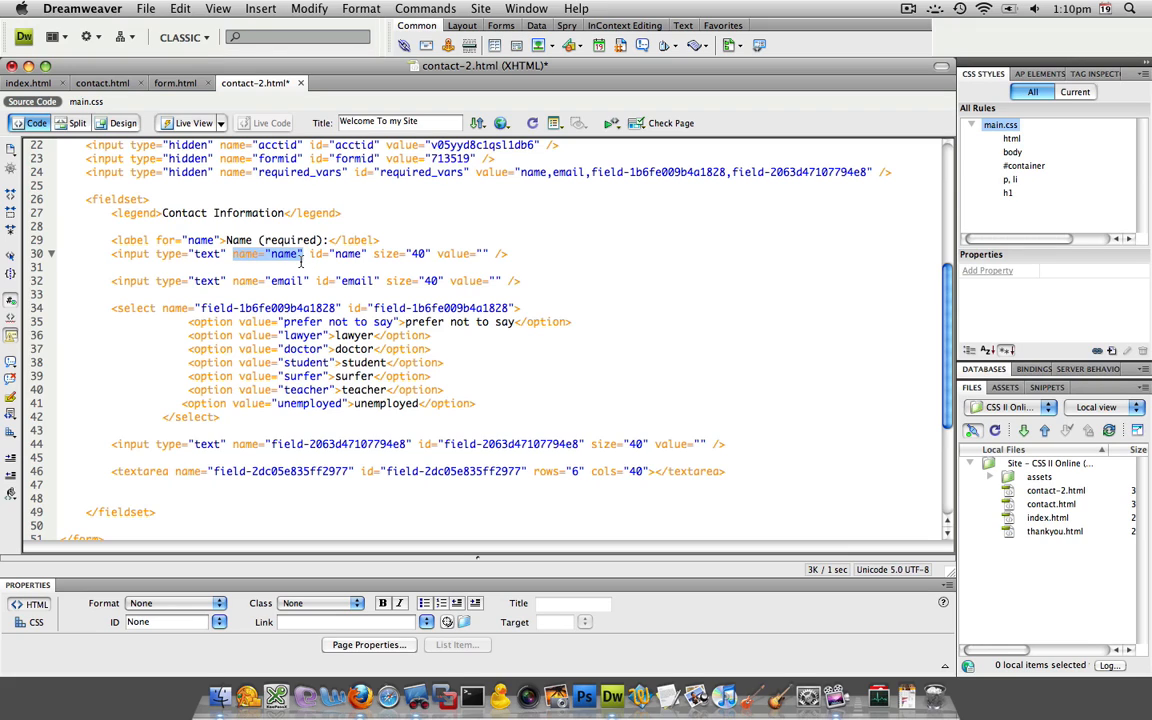
mouse_move(338, 264)
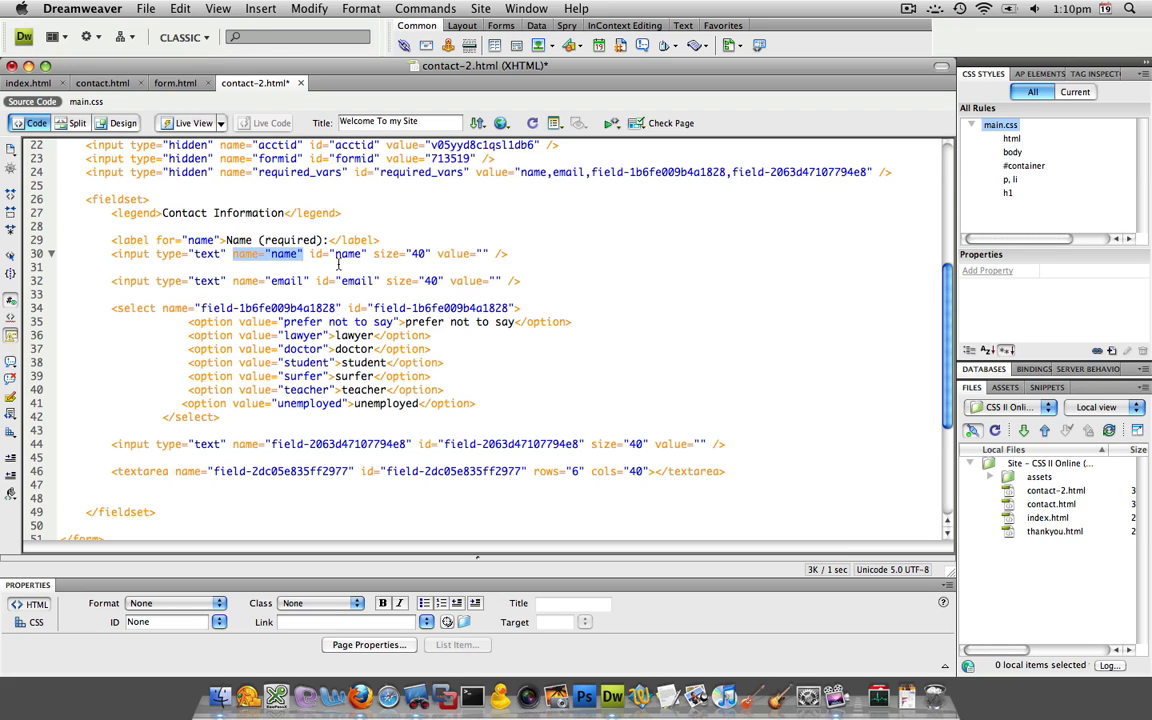
Step: Paste a label above the email input, setting for="email" and text Email (required):
key("return")
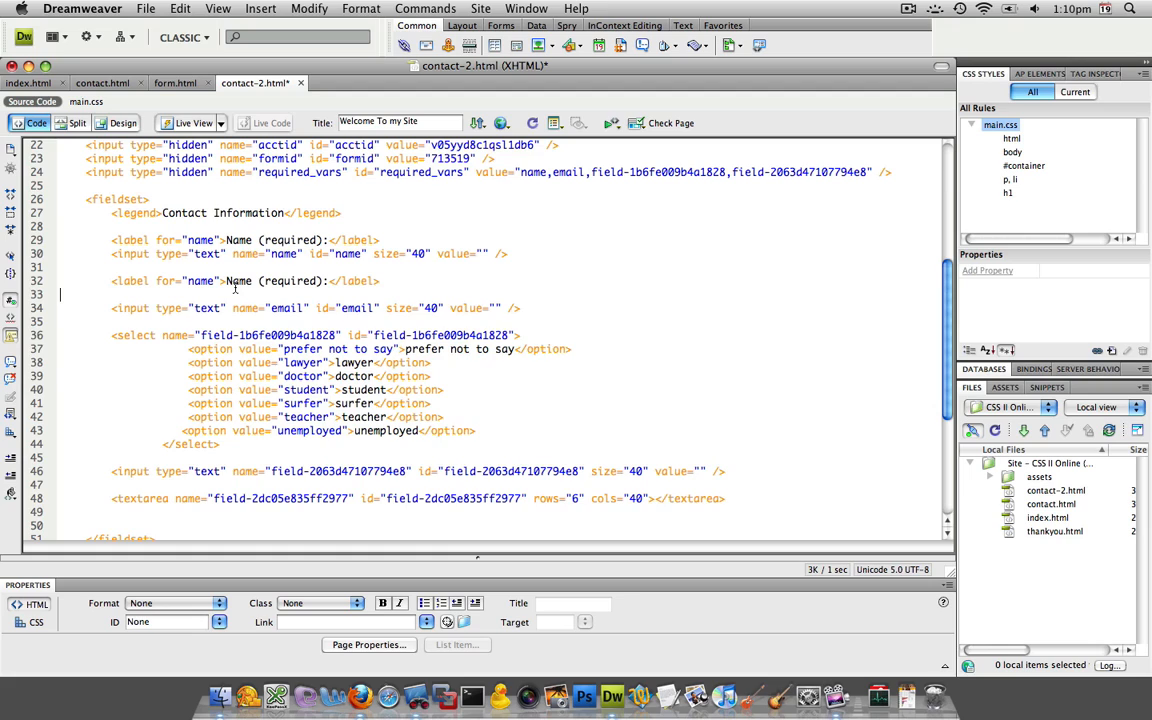
key("Delete")
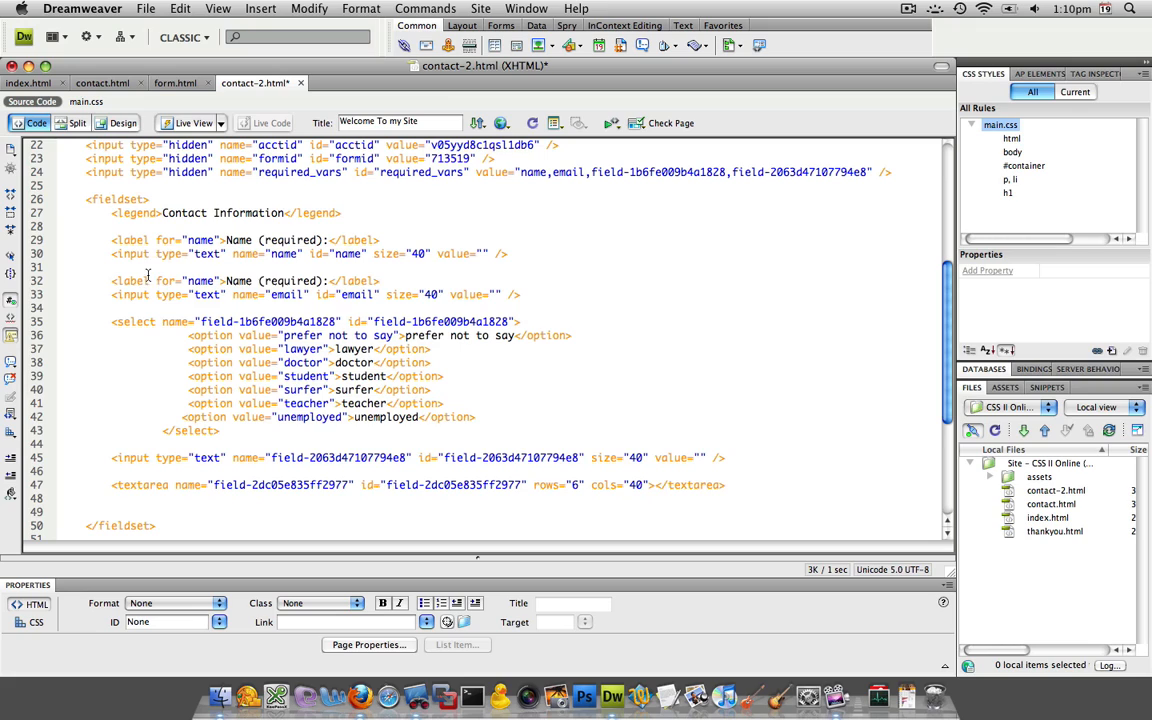
double_click(288, 294)
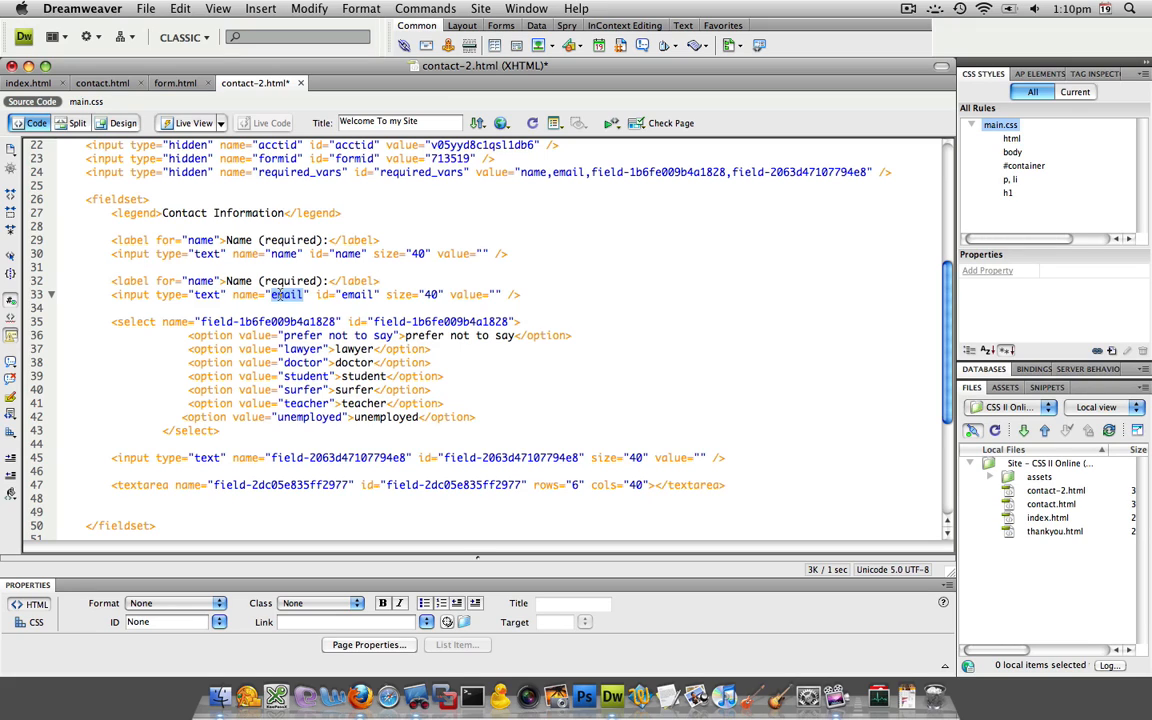
double_click(200, 280)
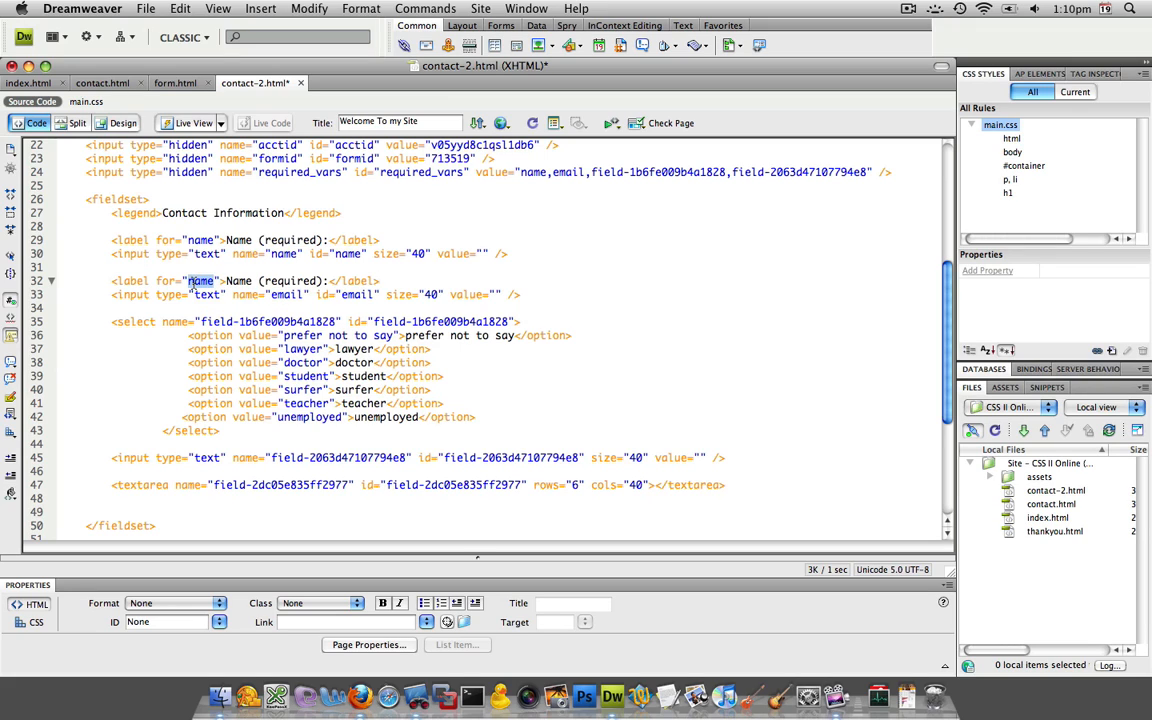
double_click(204, 280)
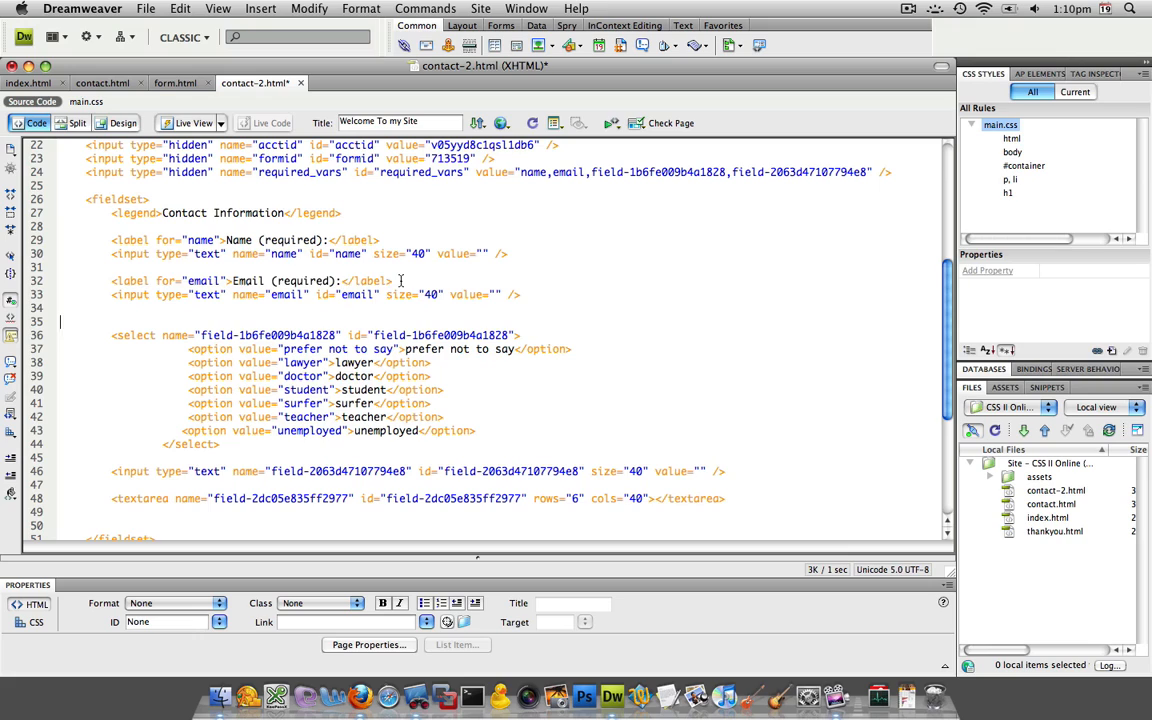
left_click(250, 280)
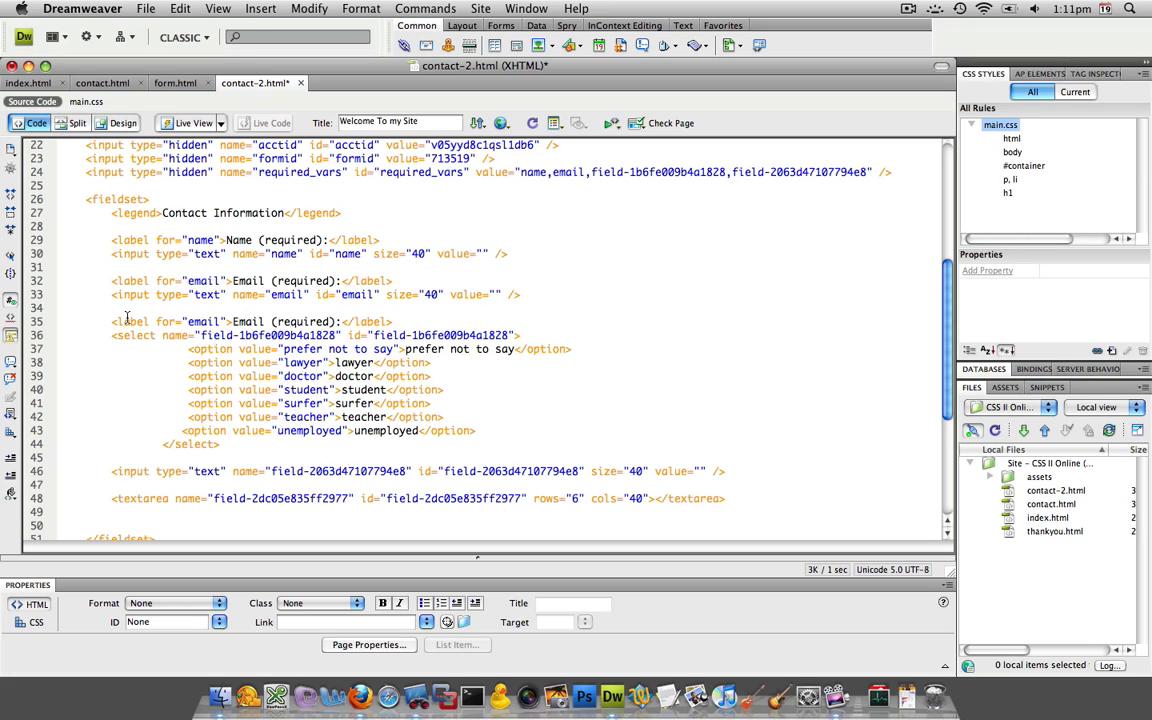
Step: Link the pasted label to the select's id and reword it What is your profession? (required)
left_click(398, 320)
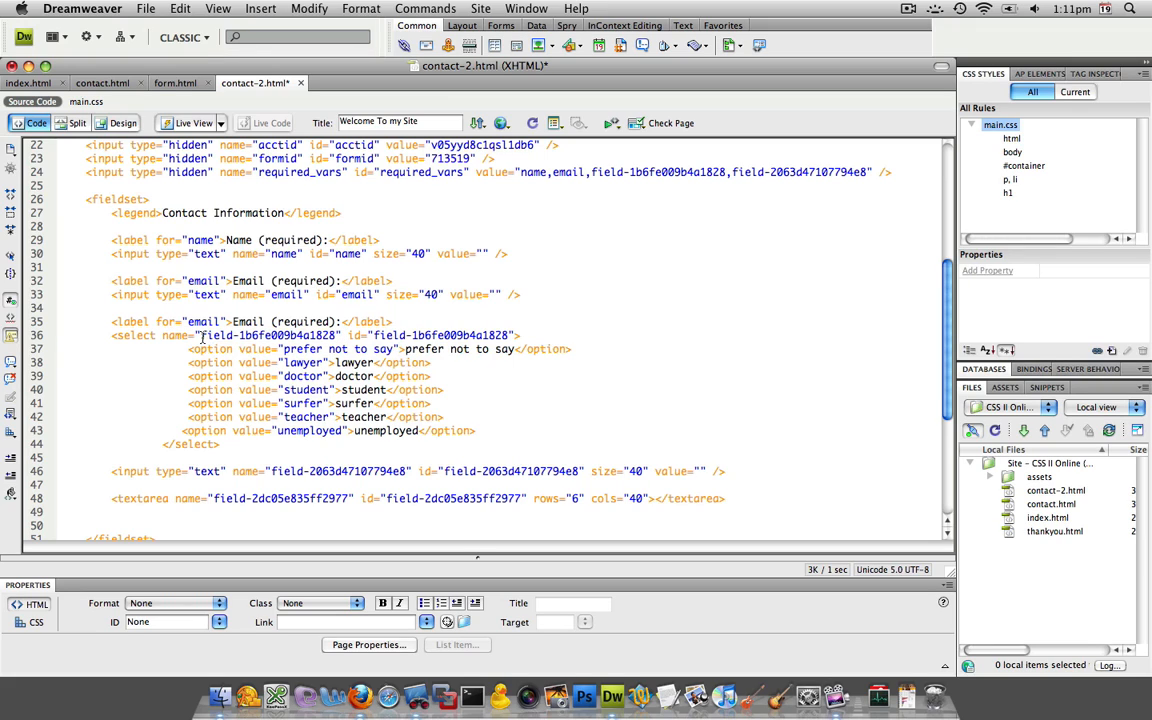
double_click(268, 336)
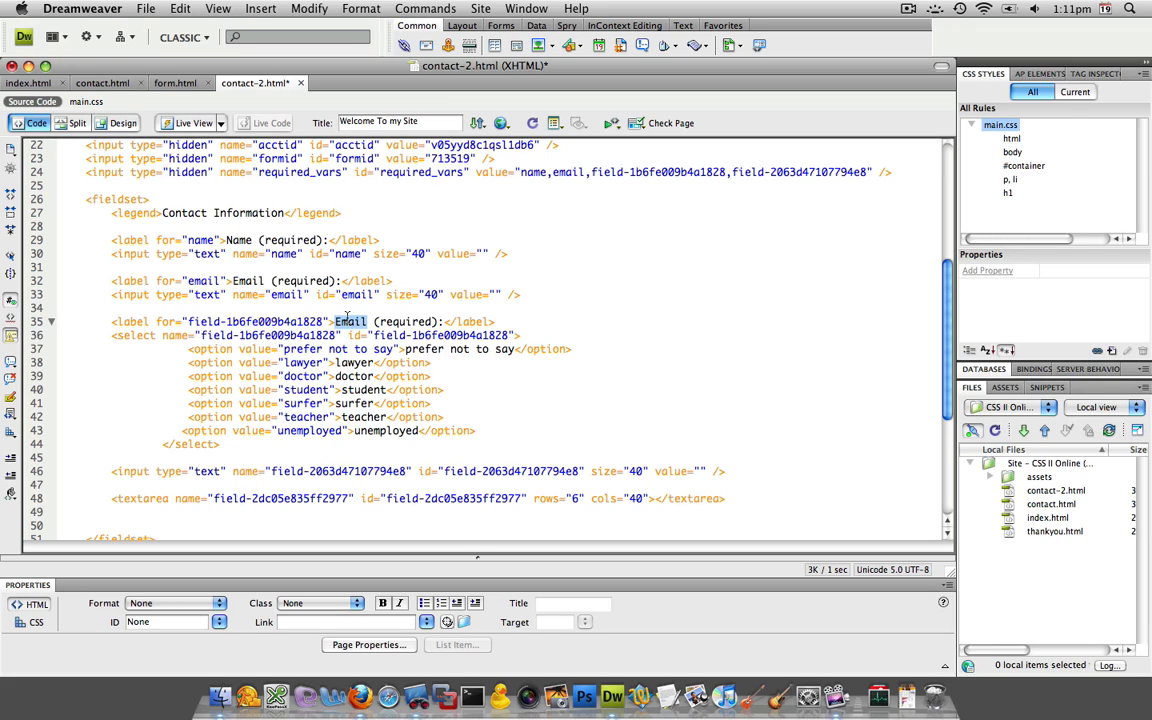
type("What is")
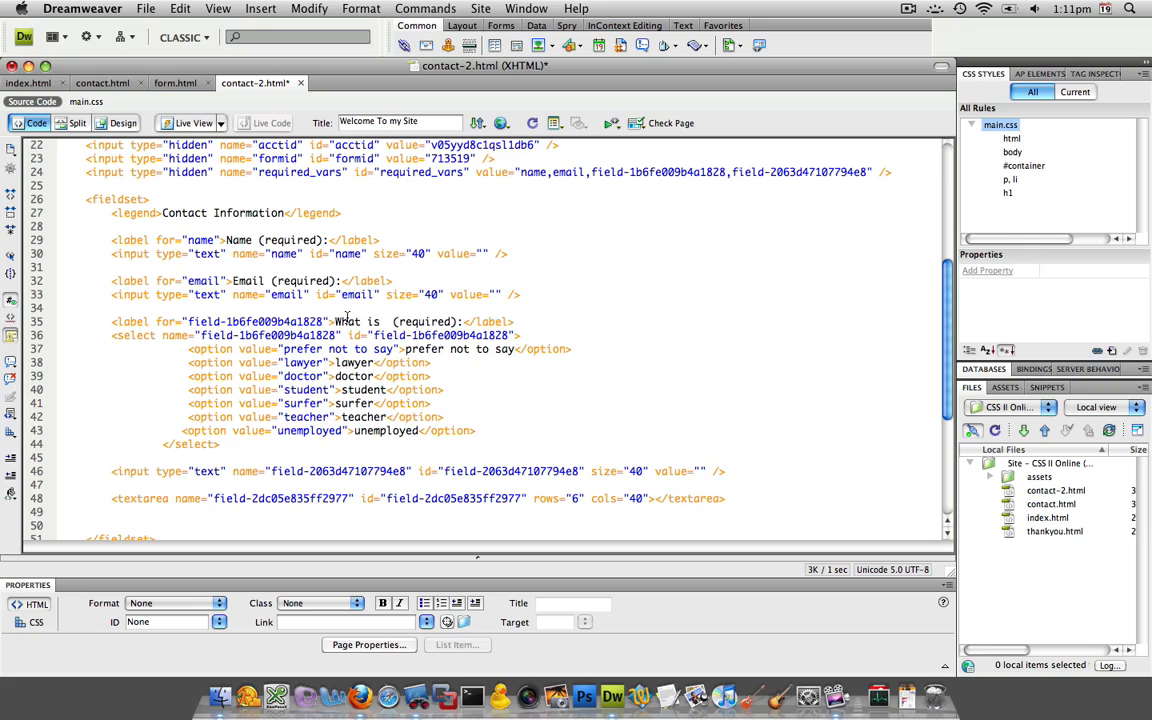
type("your profession?")
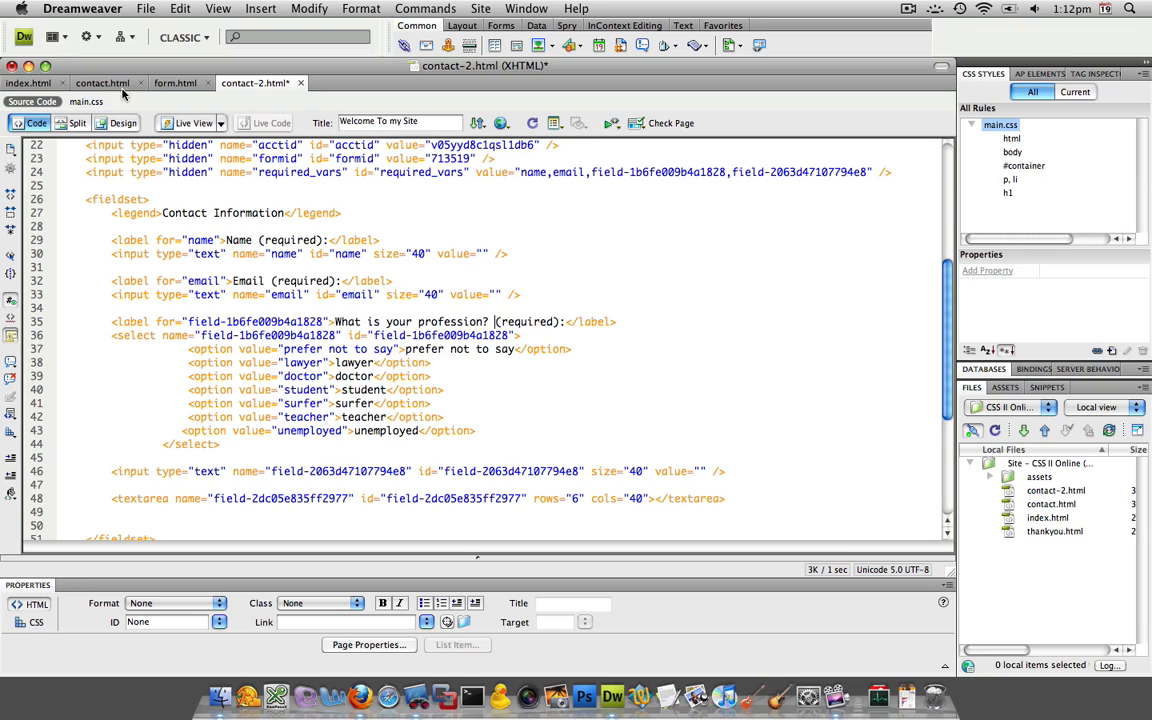
left_click(124, 122)
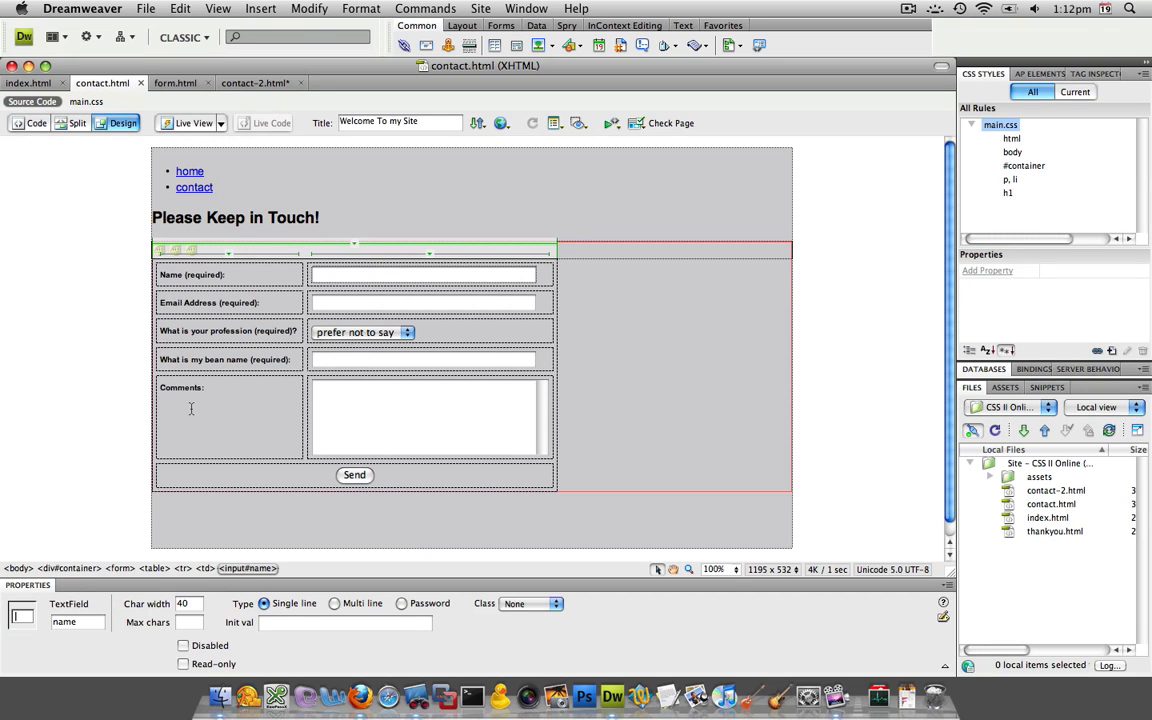
mouse_move(224, 156)
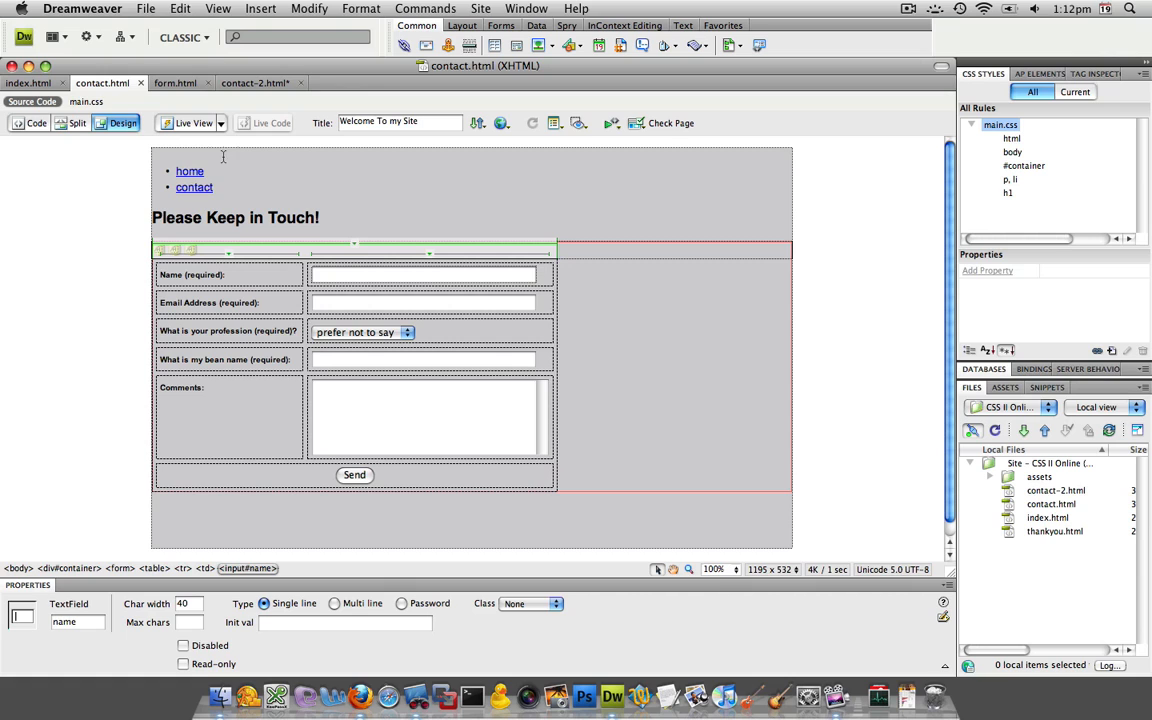
left_click(36, 122)
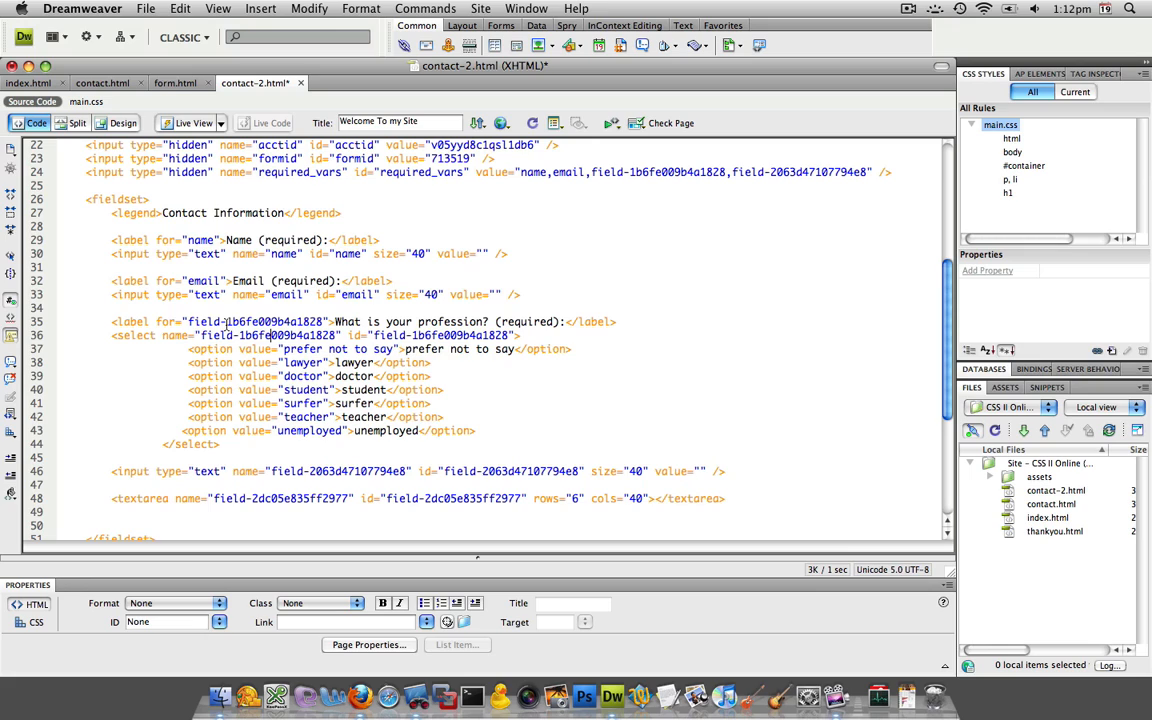
Step: Link the label to the bean-name input's id and reword it What Is My Bean Name? (required):
double_click(236, 320)
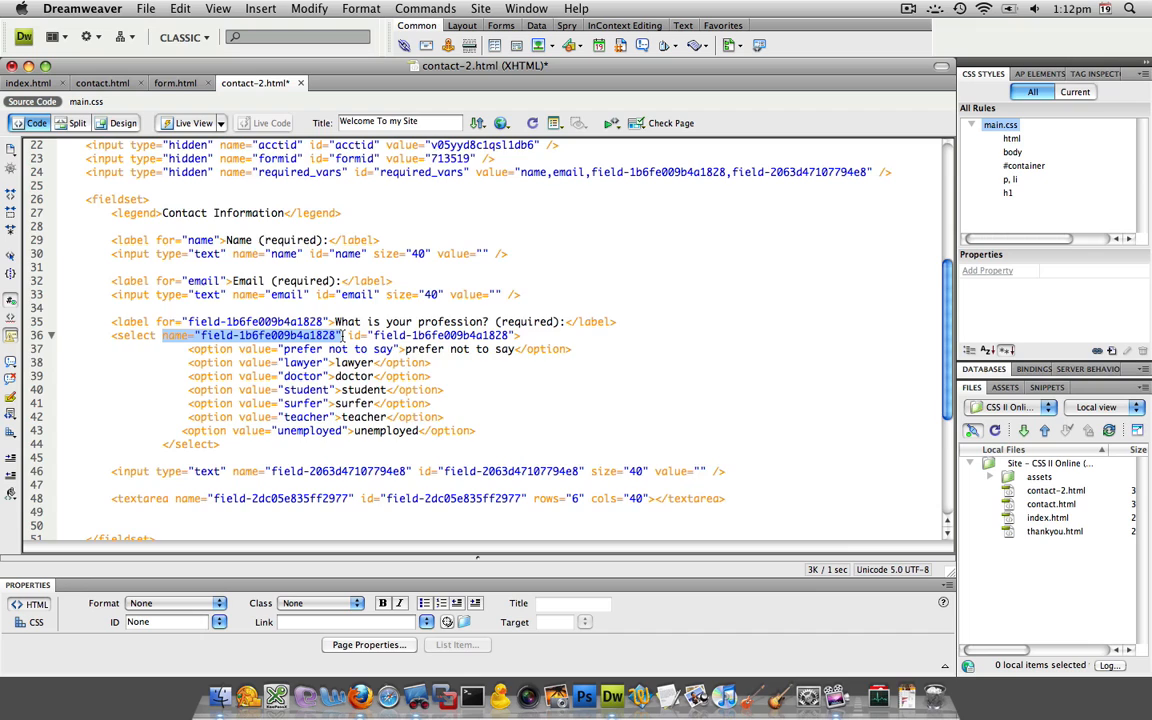
scroll("down", 3)
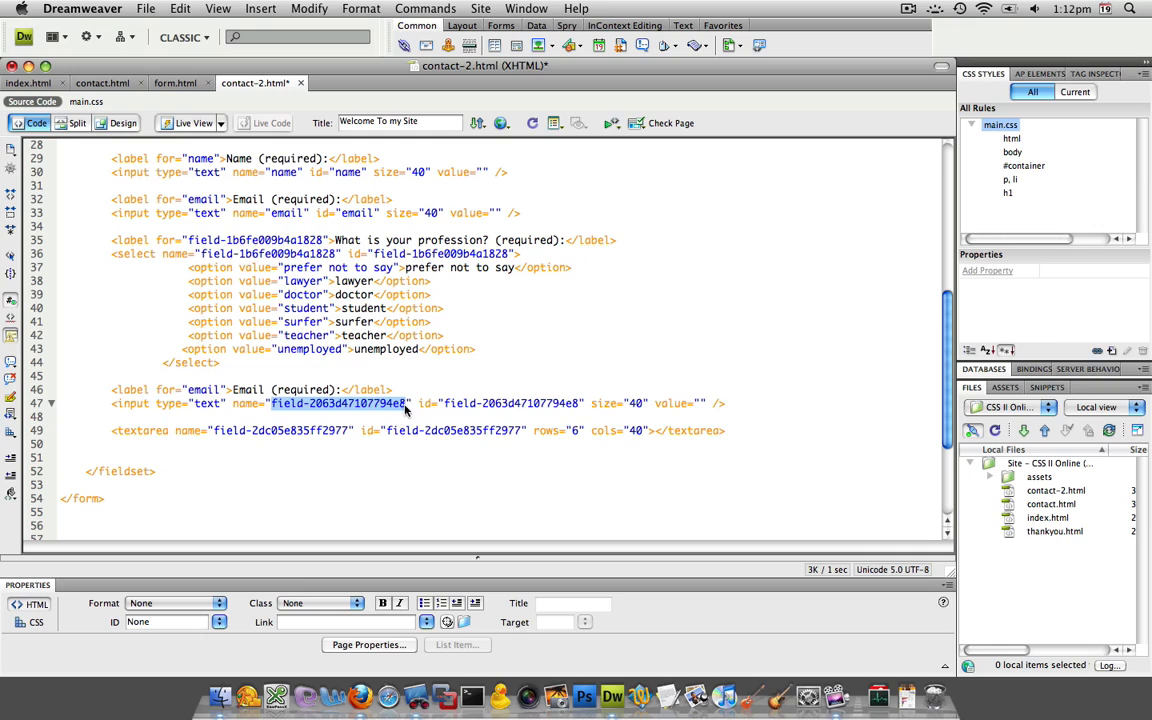
double_click(204, 388)
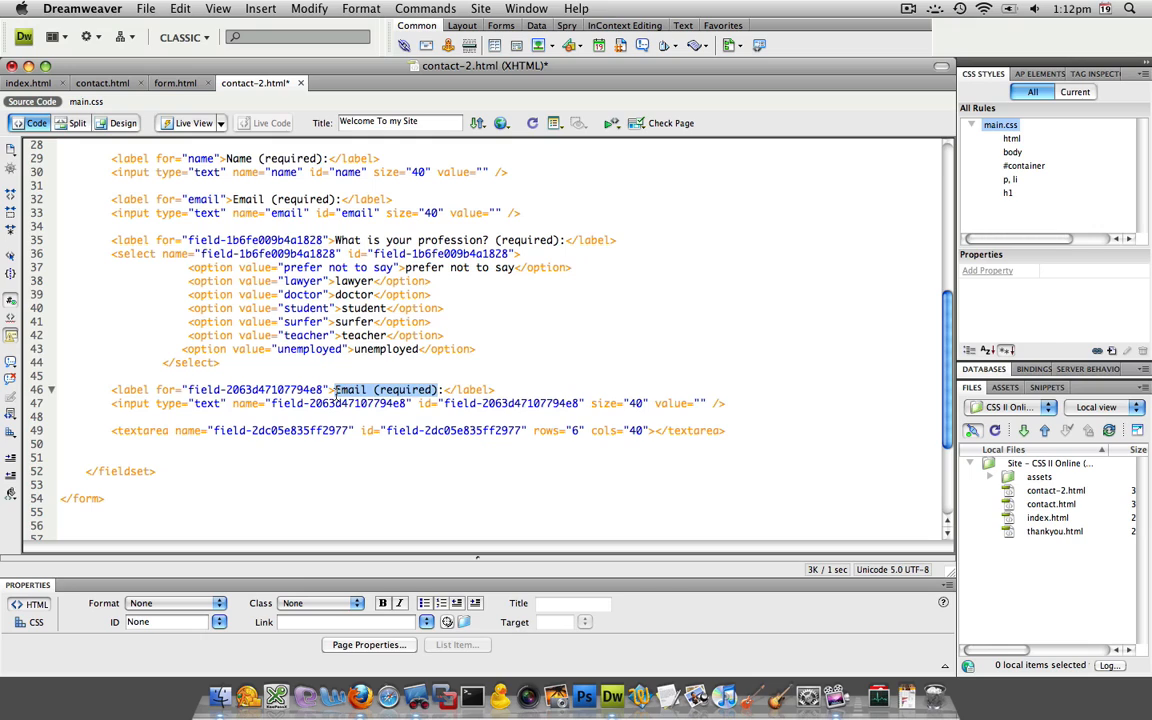
type("What Is My")
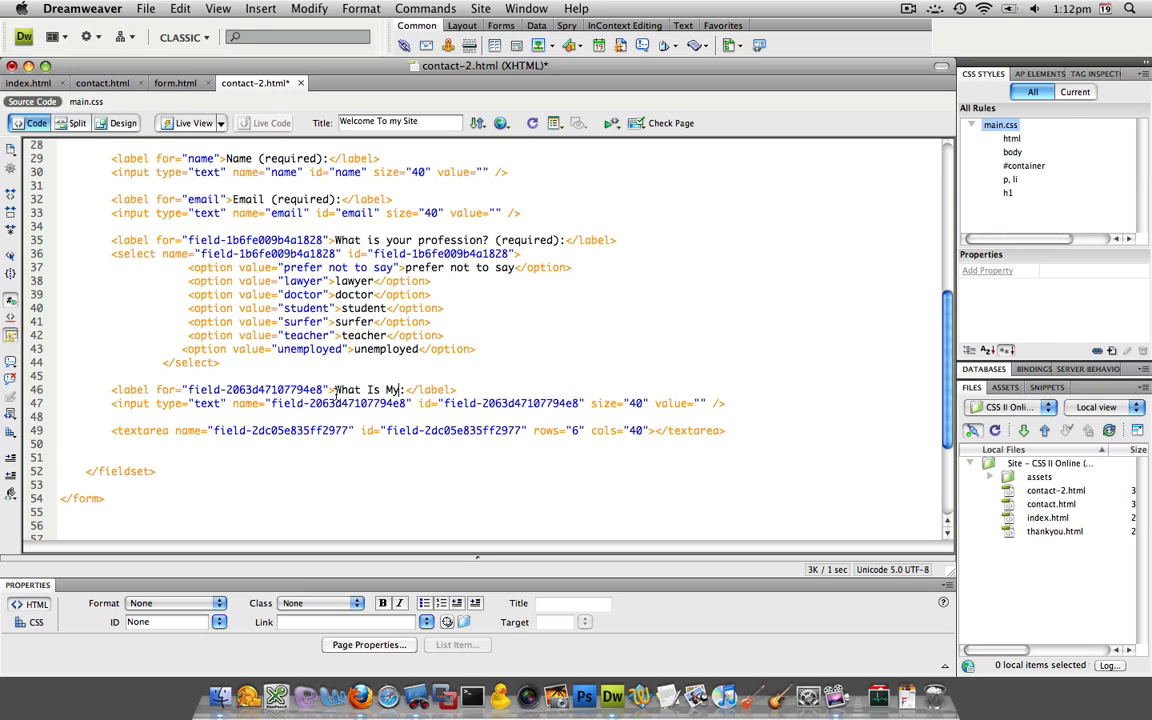
type("Bean Name")
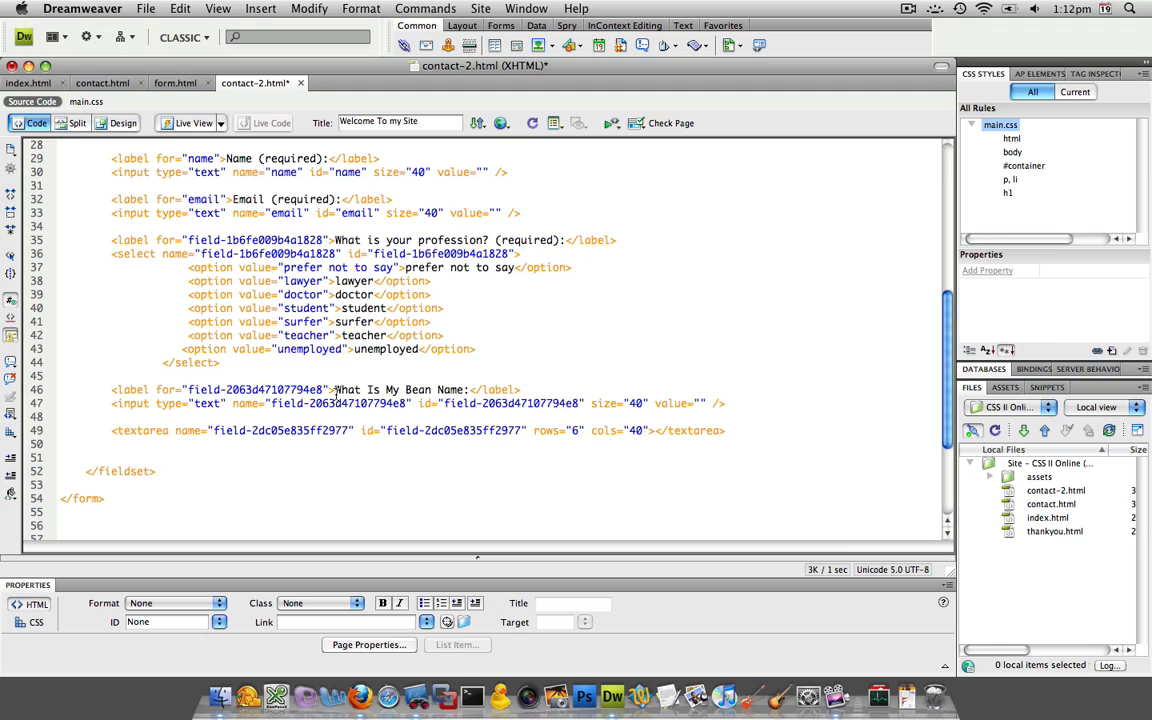
type("(required:")
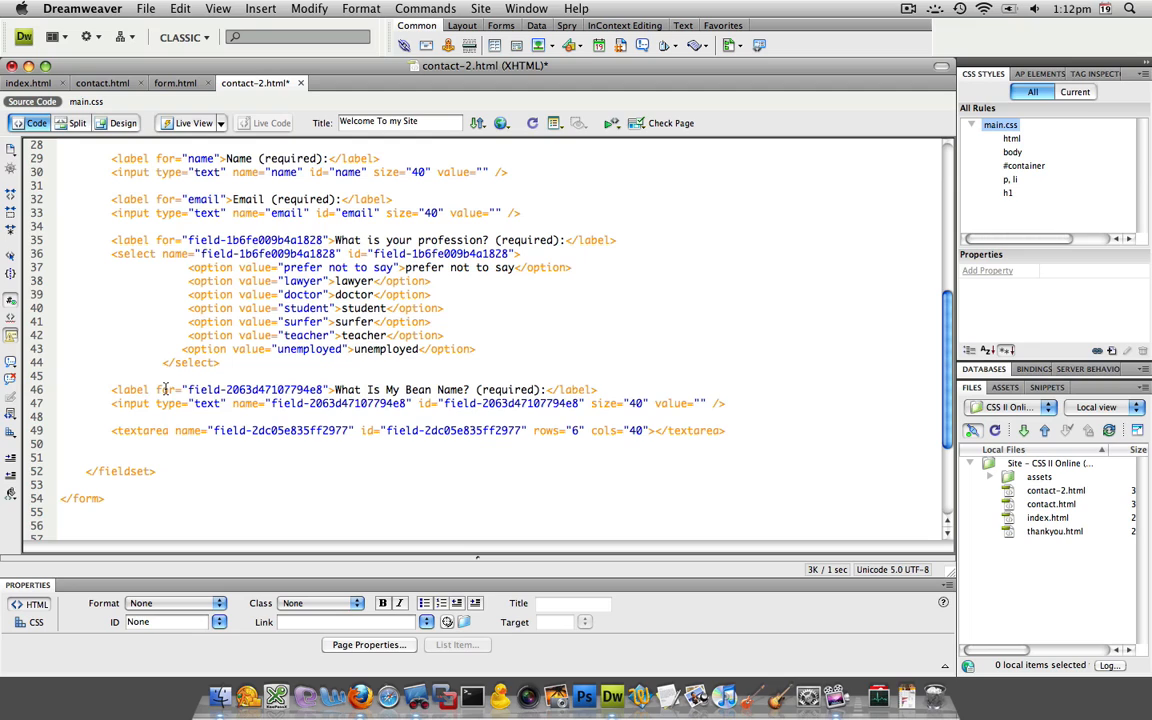
left_click(62, 418)
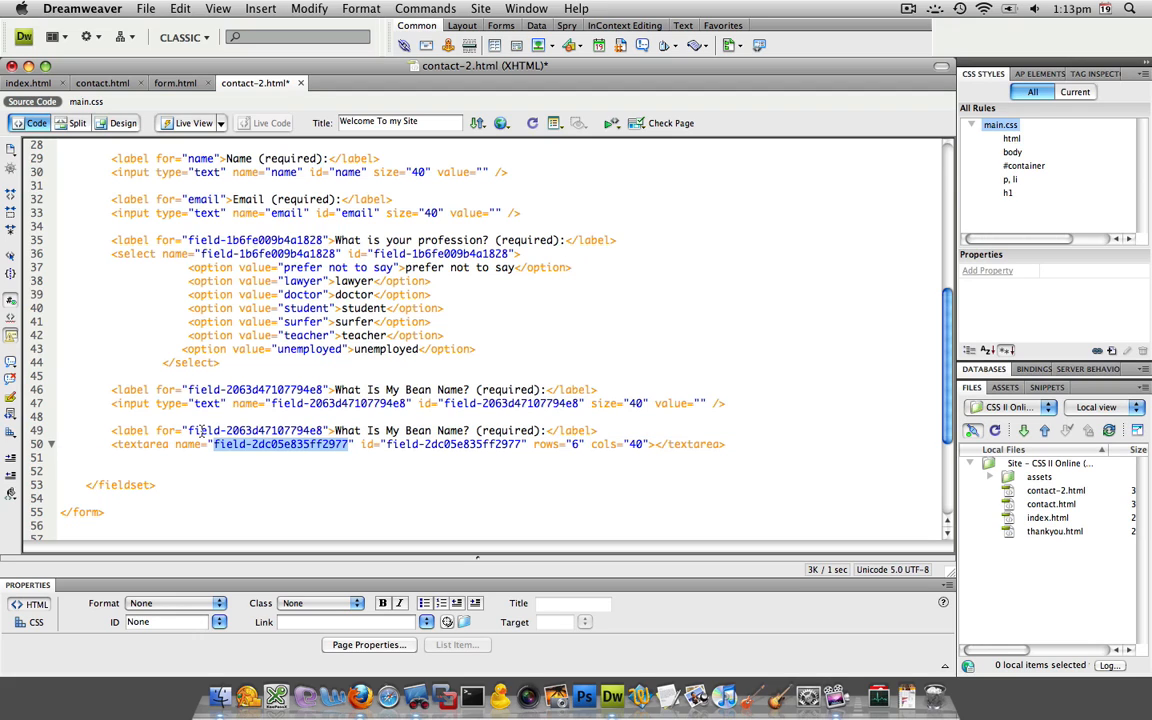
Step: Point the label at the textarea's id and change its text to Comments:
left_click(256, 430)
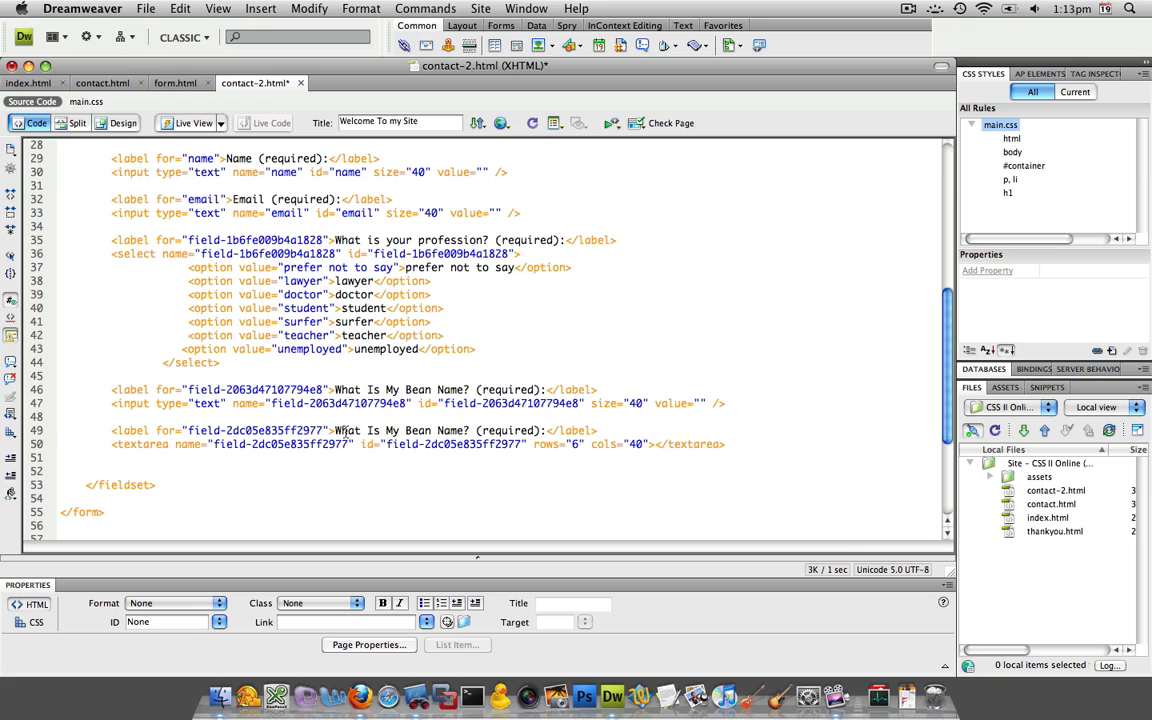
left_click(340, 430)
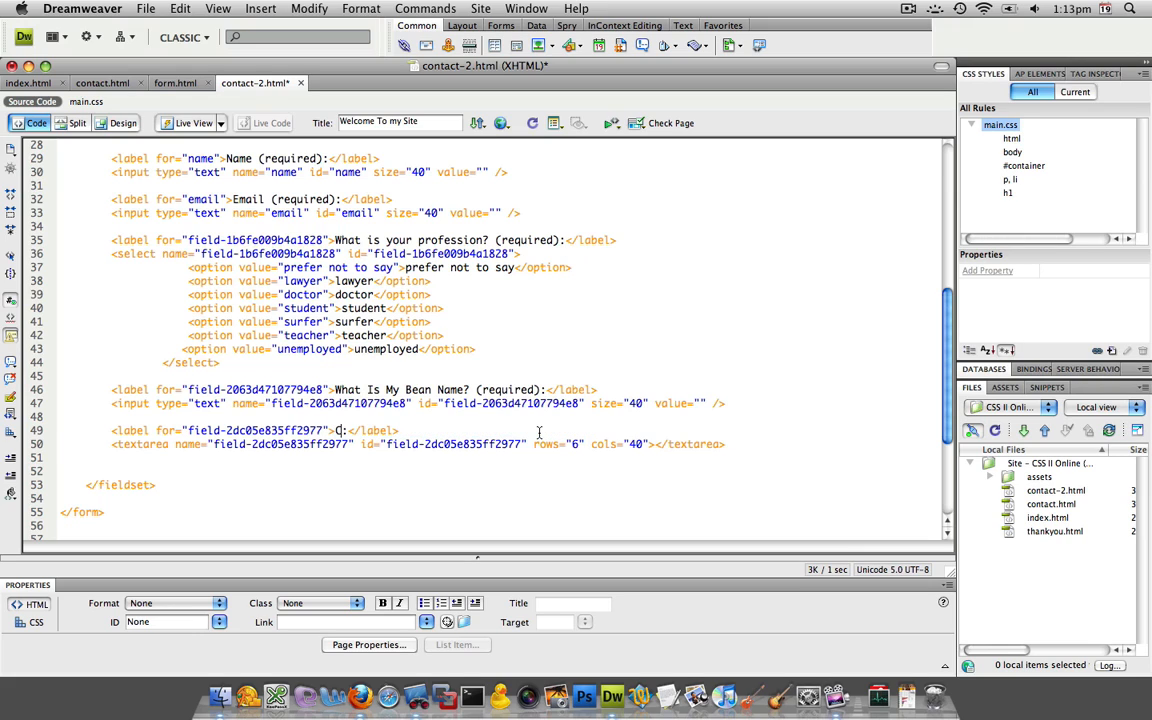
type("Comment")
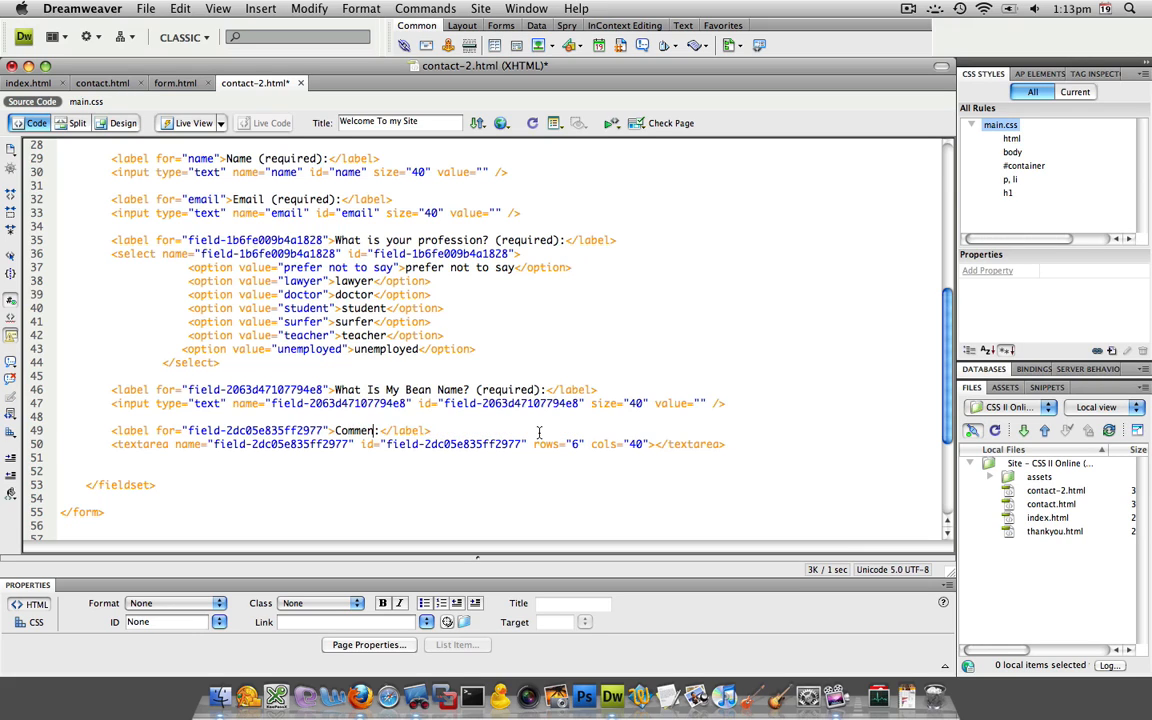
type("ts:")
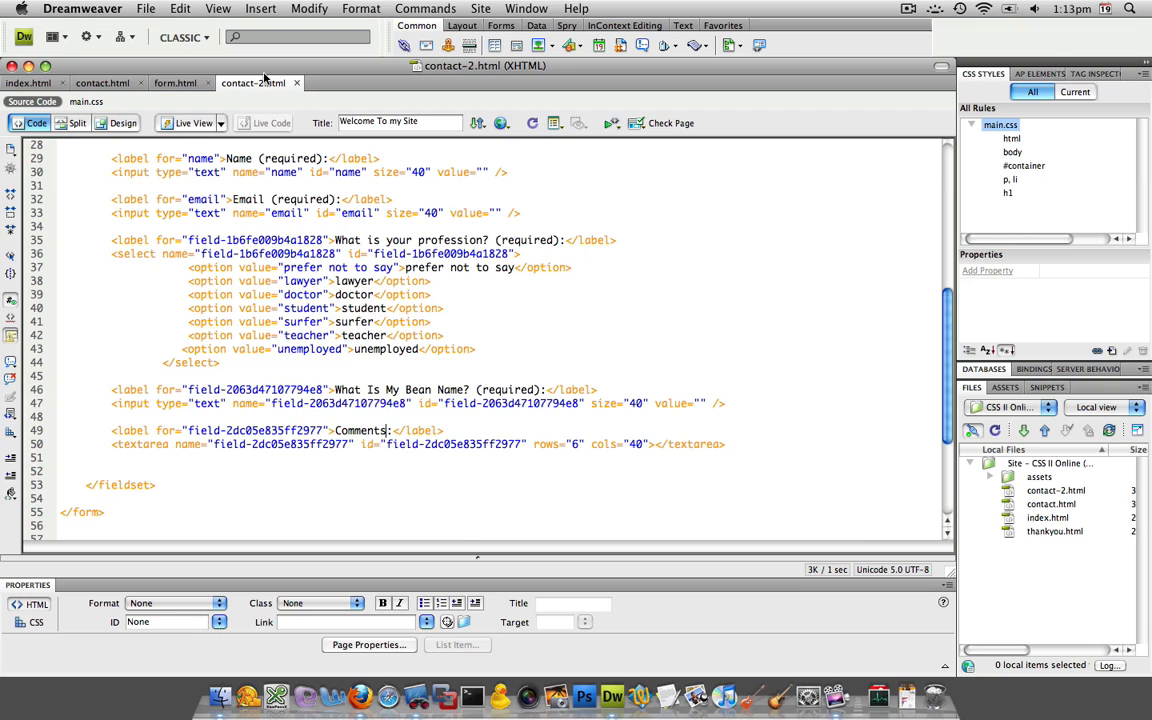